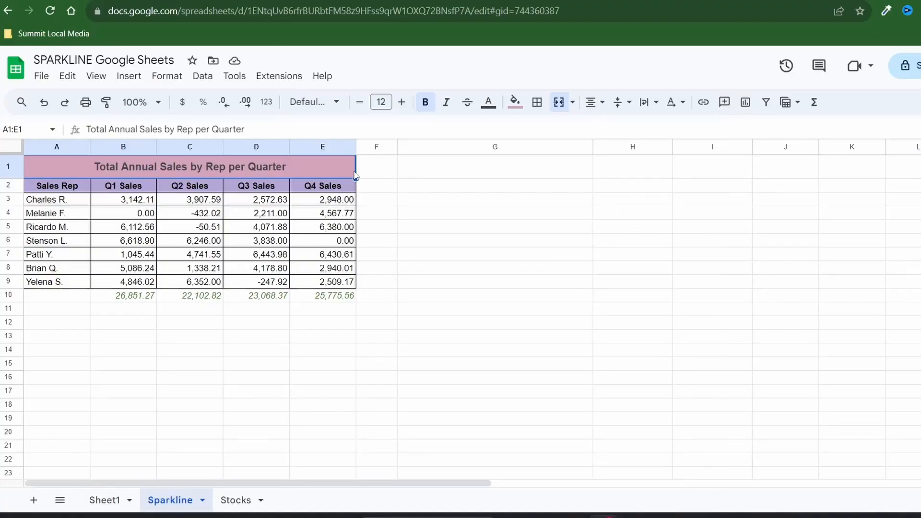
mouse_move(686, 311)
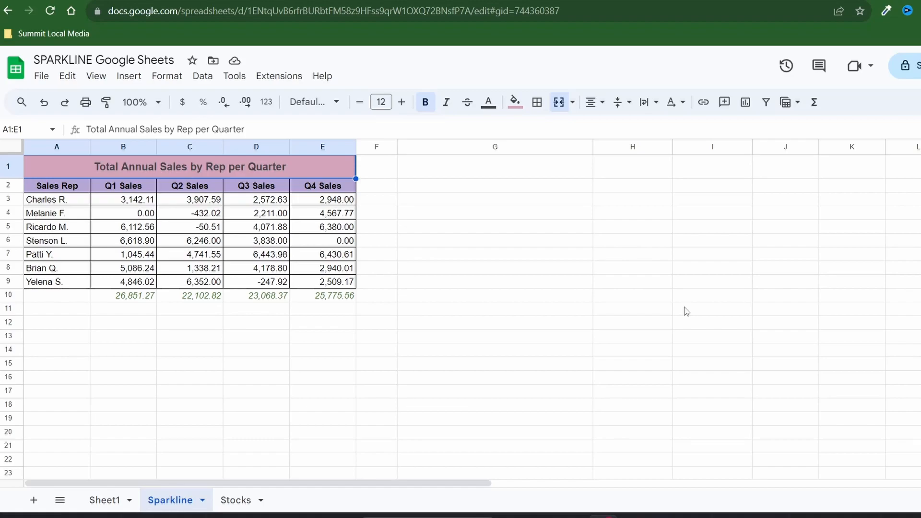
mouse_move(448, 210)
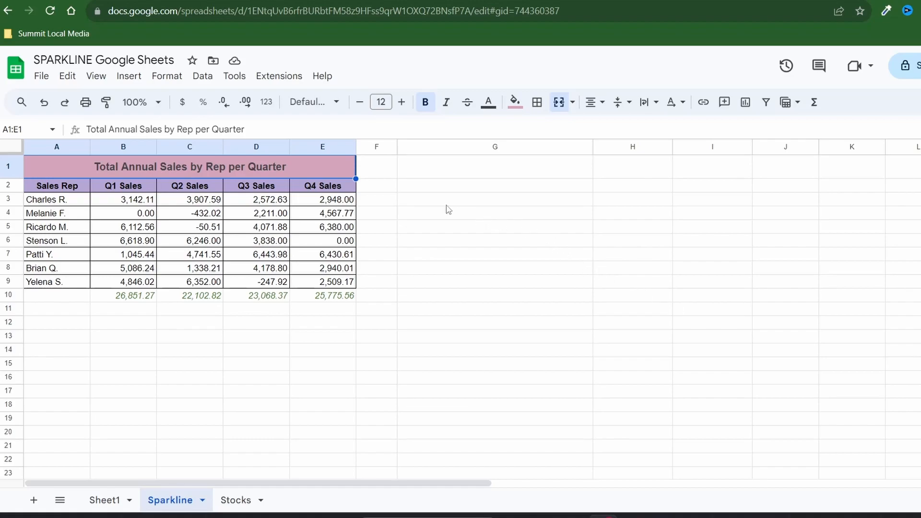
left_click(494, 199)
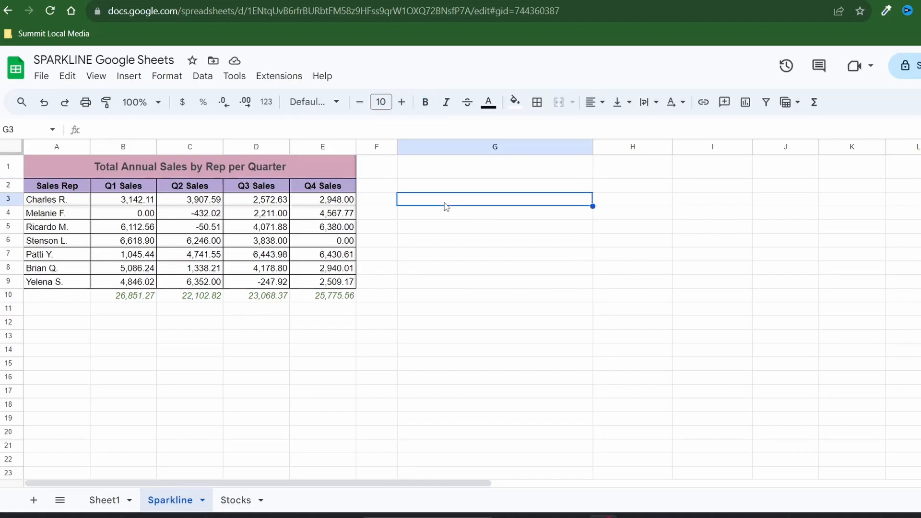
type("=S")
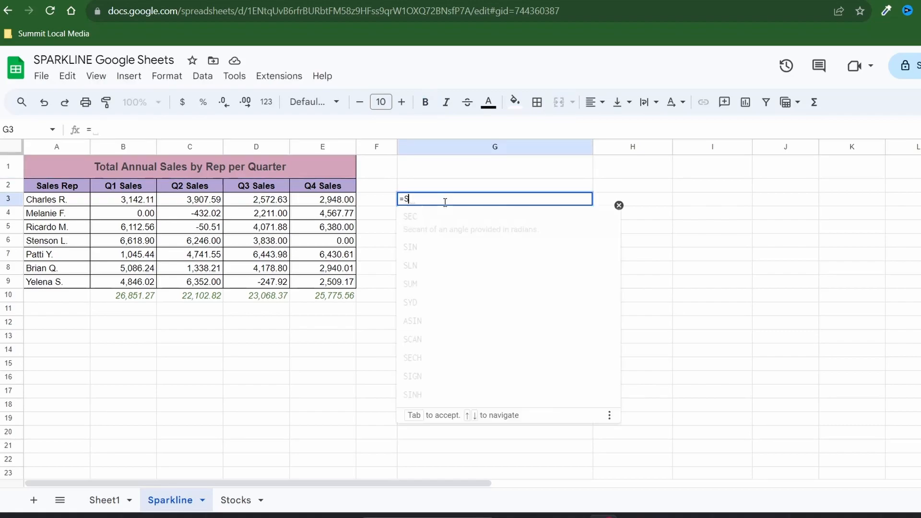
type("PA")
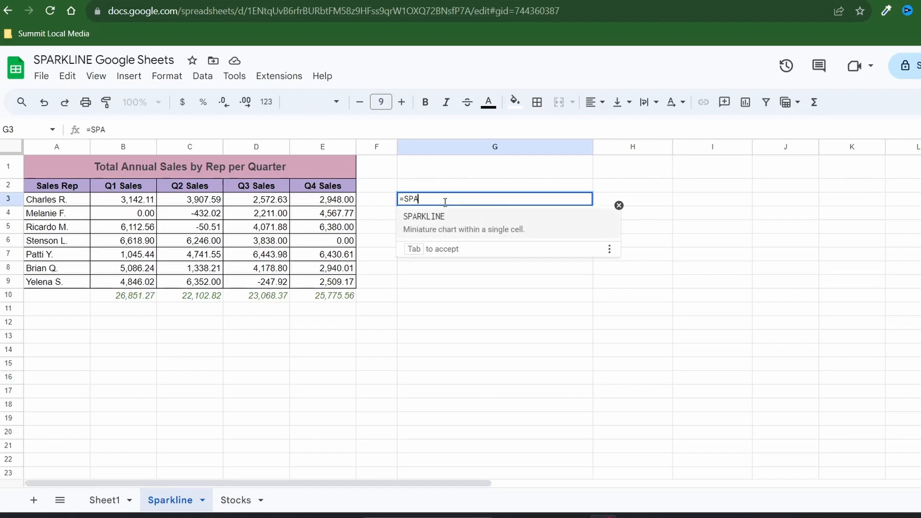
type("RKLIN")
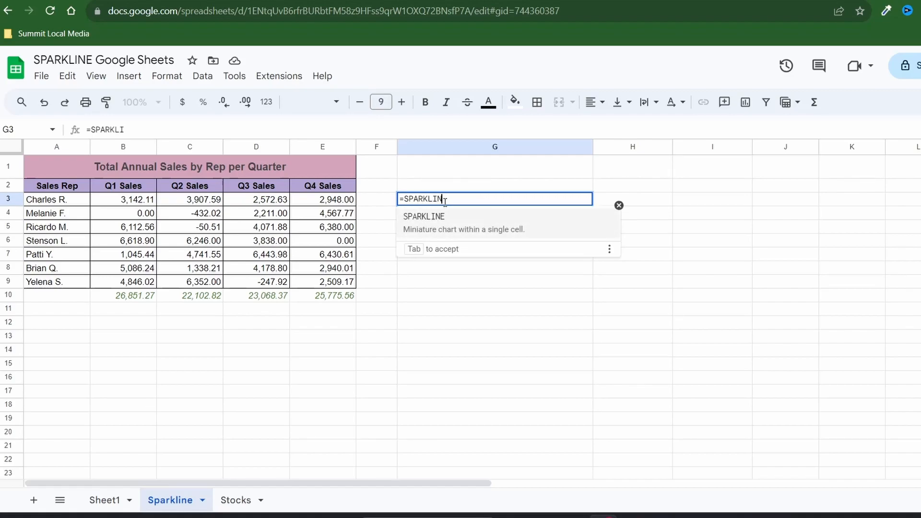
type("(")
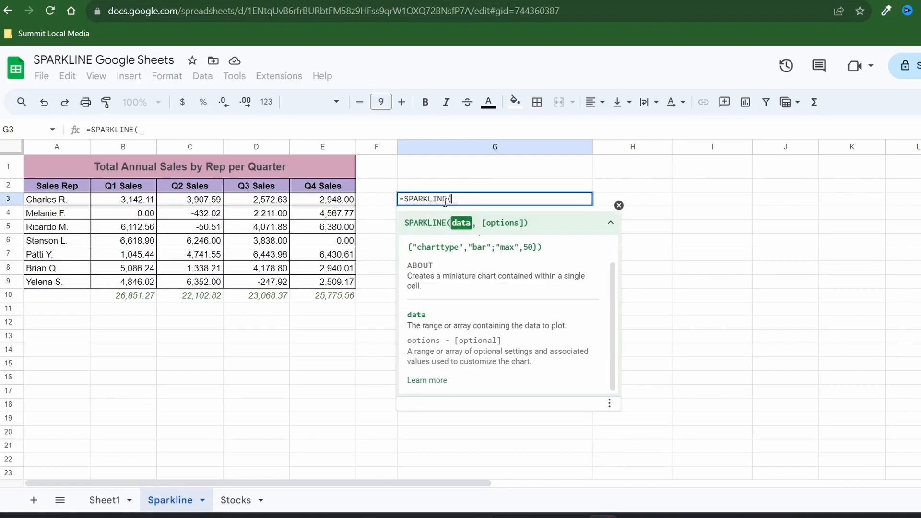
mouse_move(114, 204)
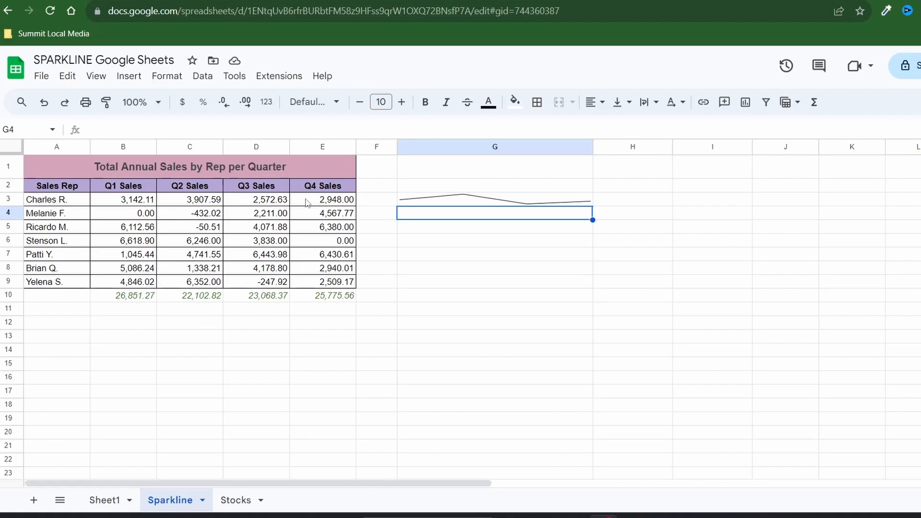
mouse_move(367, 229)
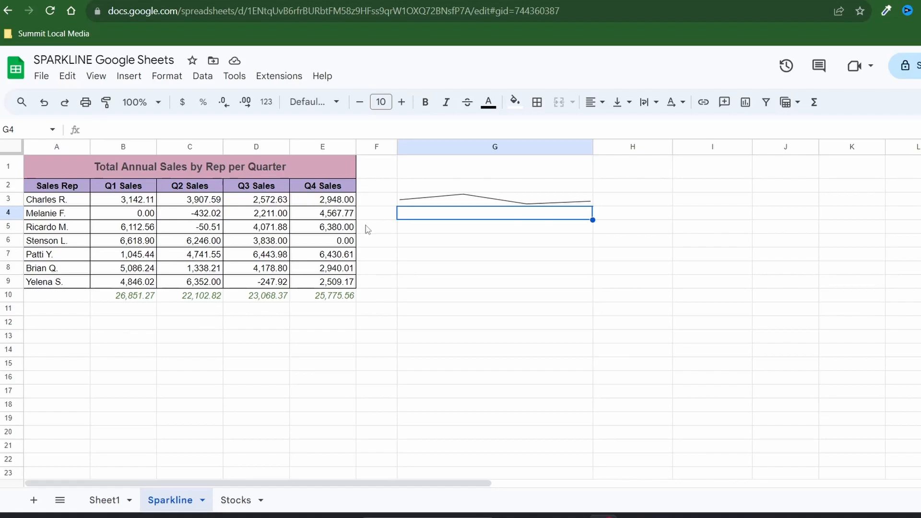
mouse_move(408, 207)
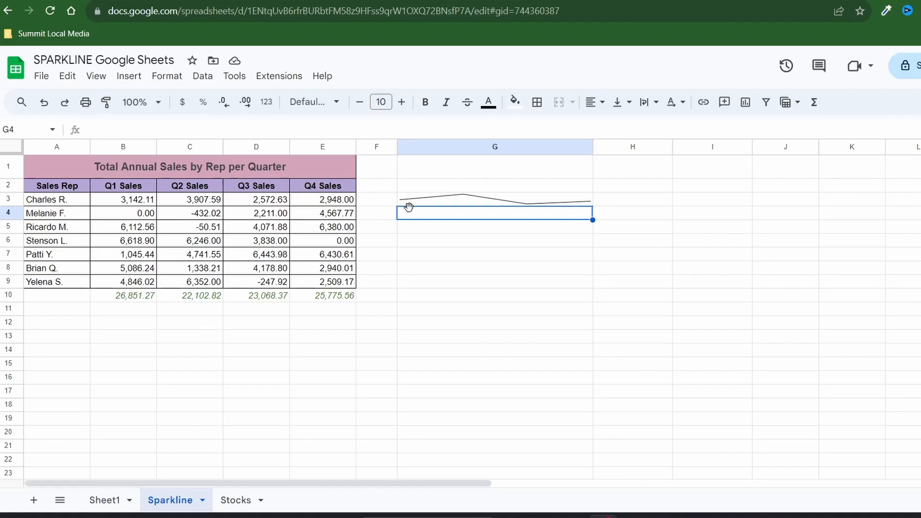
Give G3's sparkline of B3:E3 the options charttype line and color blue, and commit it.
left_click(494, 199)
type("=SPARKLINE(B3:E3,{")
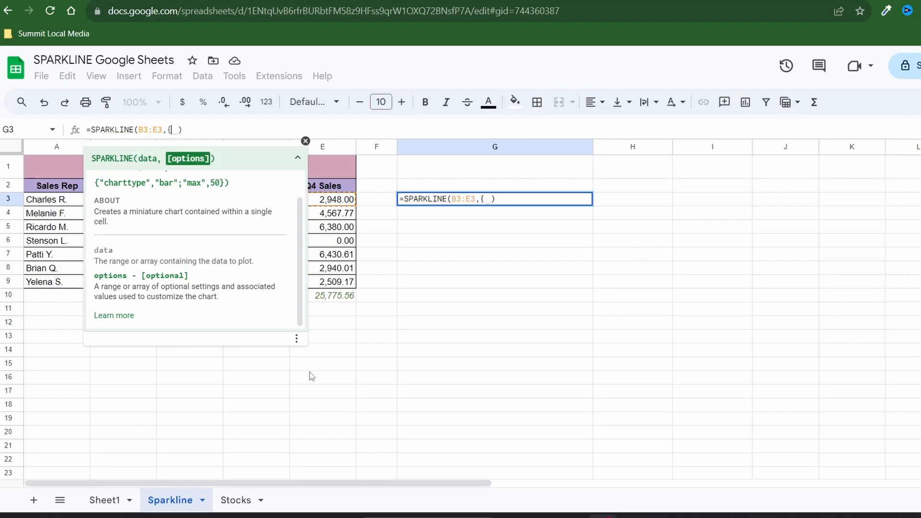
type("\"charttype\",\"line\"}")
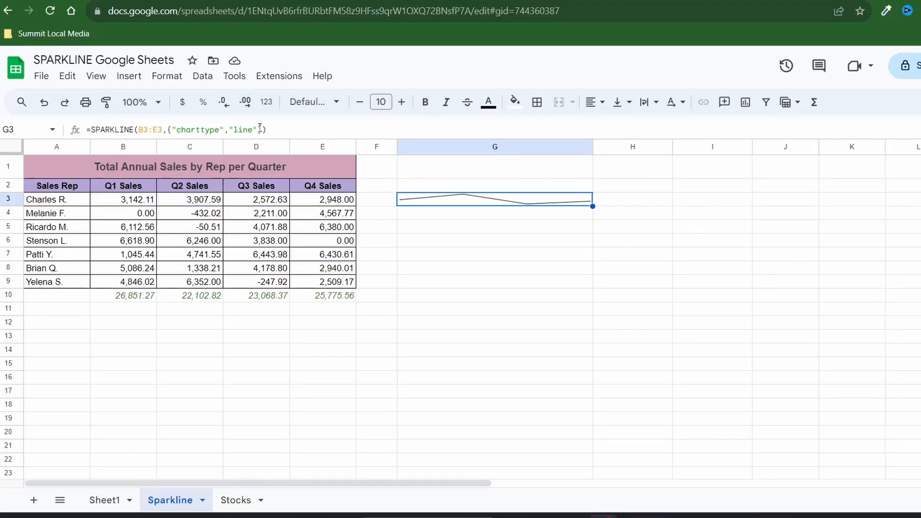
double_click(494, 199)
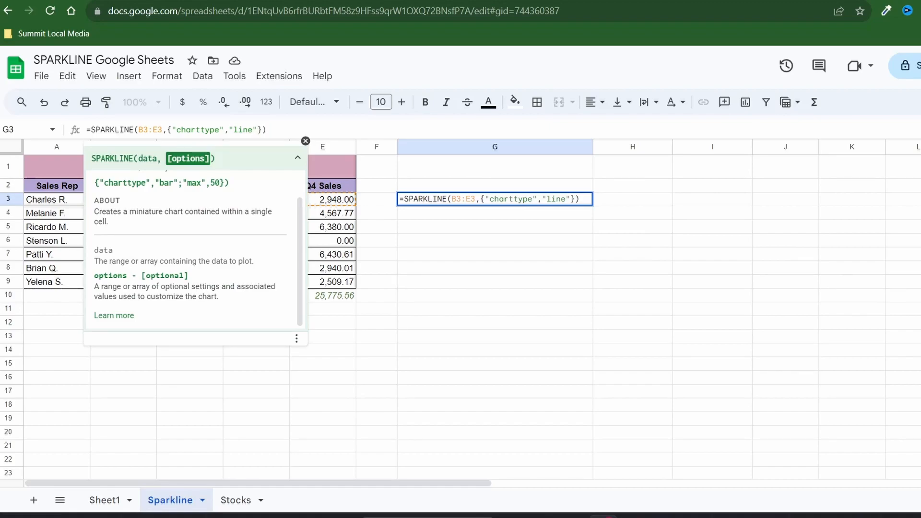
type("\"; \"")
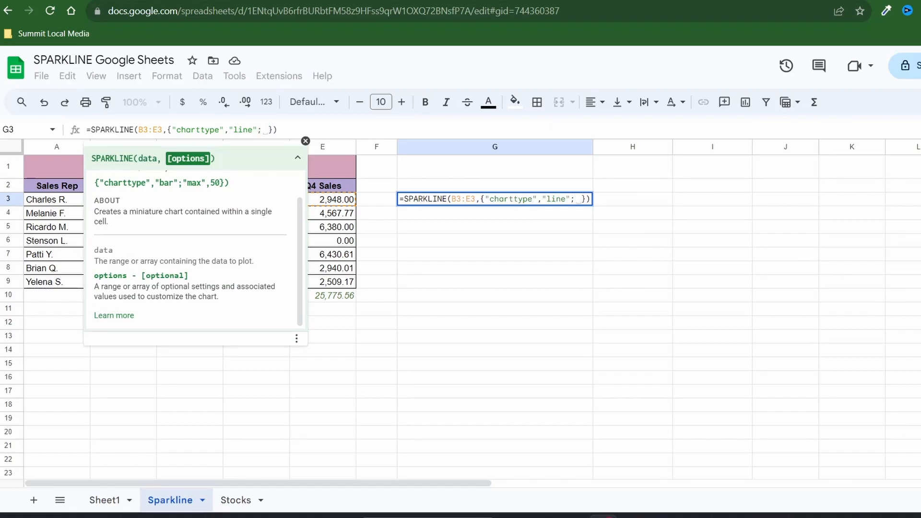
type("co")
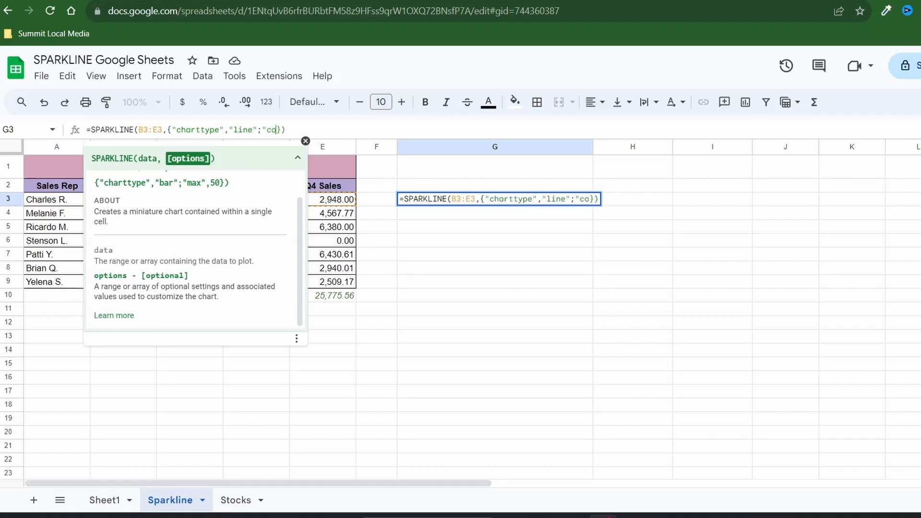
type("lor\"")
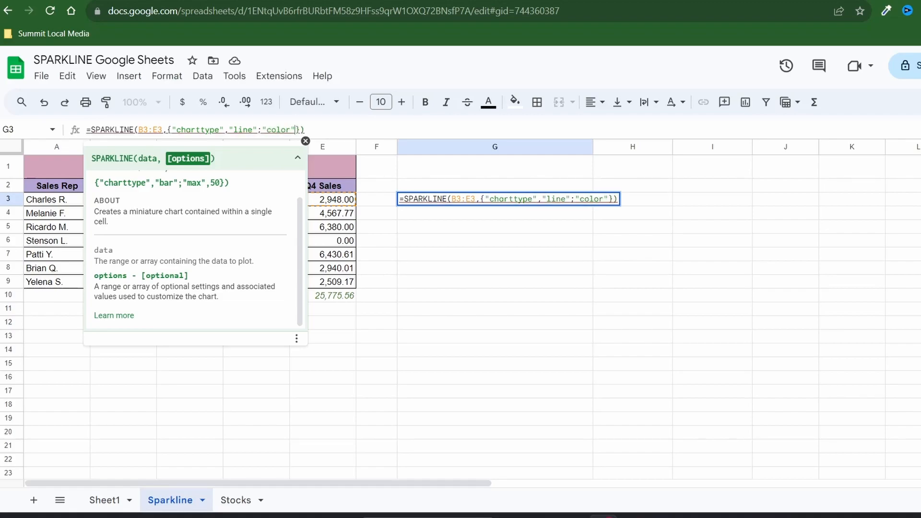
type(",\"blue")
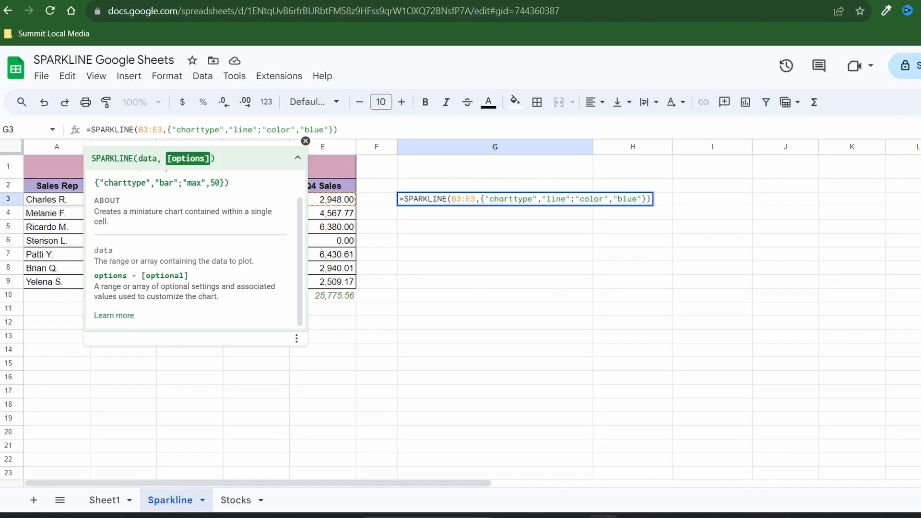
key("Return")
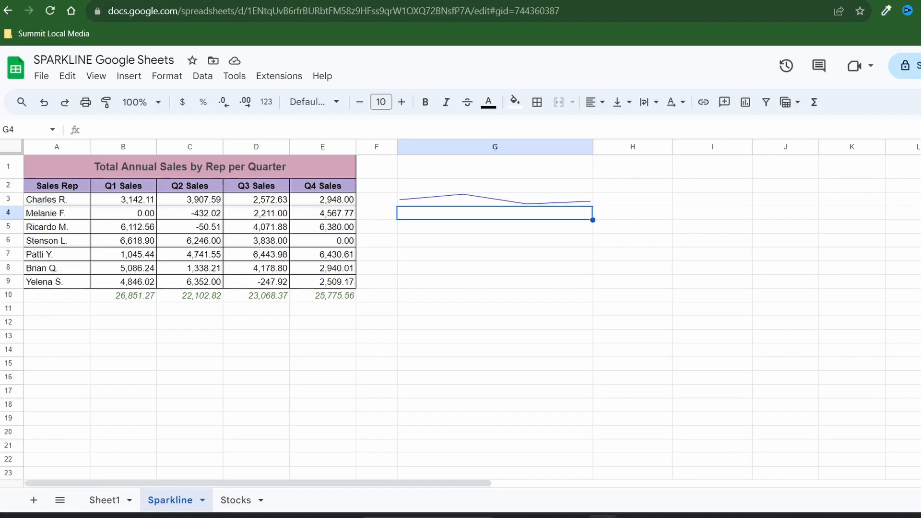
Open the SPARKLINE help article from G3's formula and scroll through the line chart options.
left_click(494, 199)
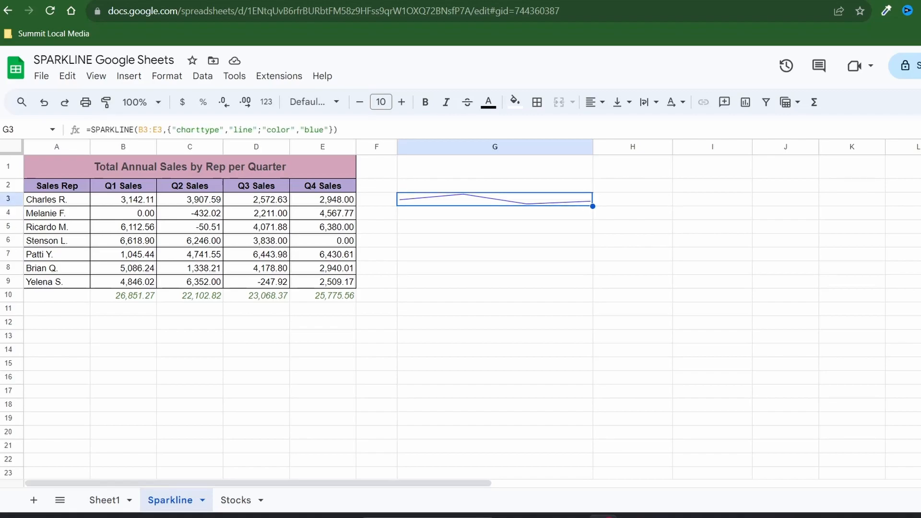
double_click(494, 198)
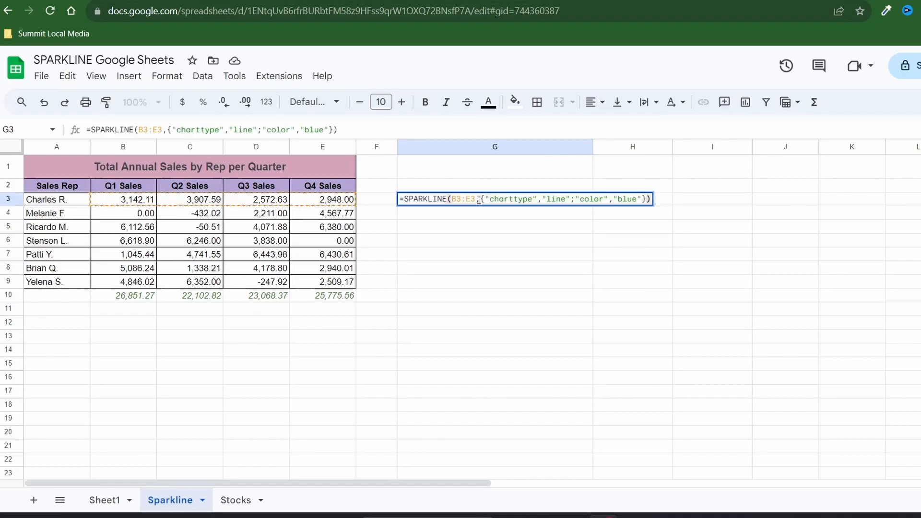
left_click(491, 198)
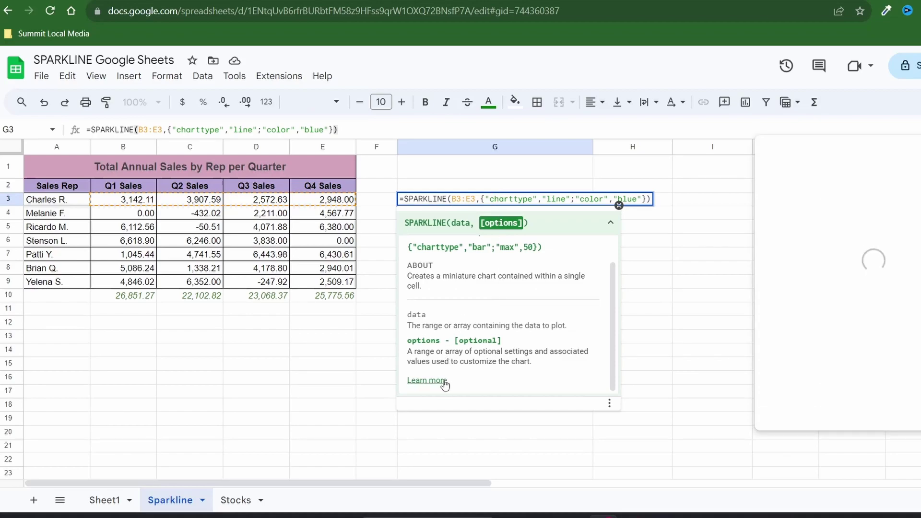
left_click(425, 380)
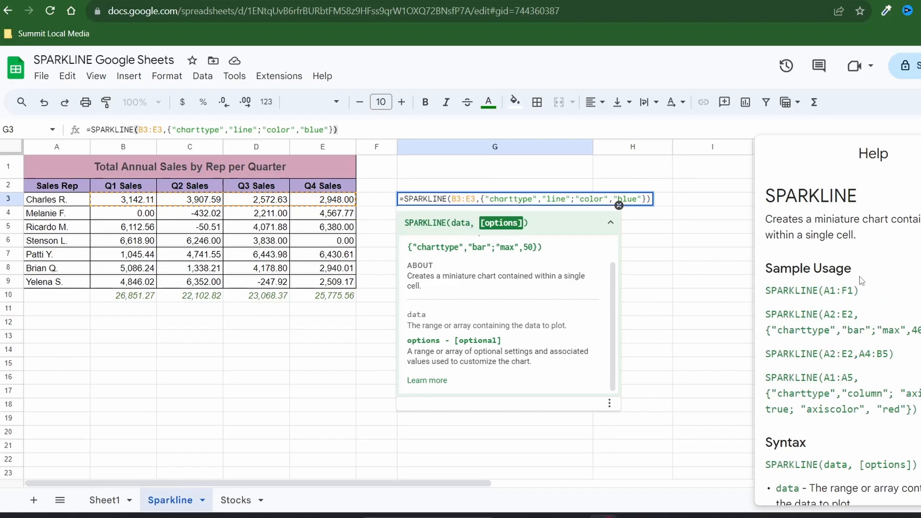
scroll("down", 3)
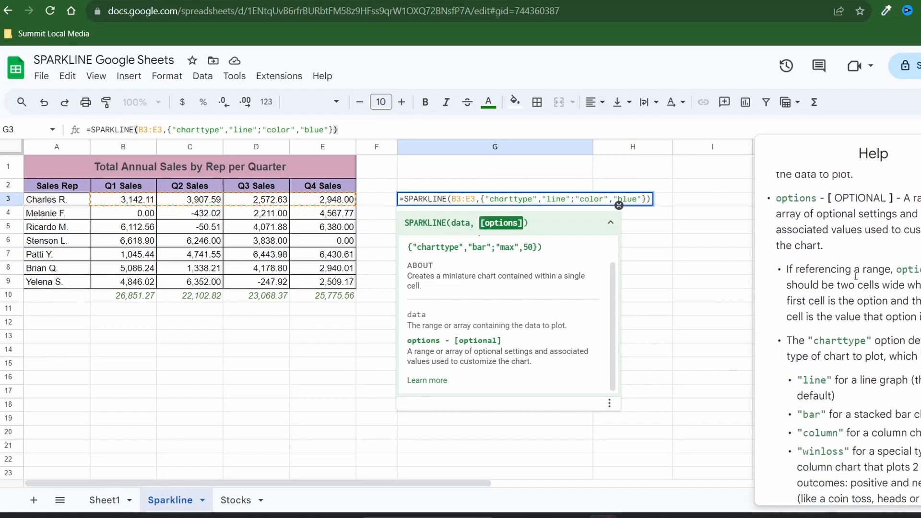
scroll("down", 3)
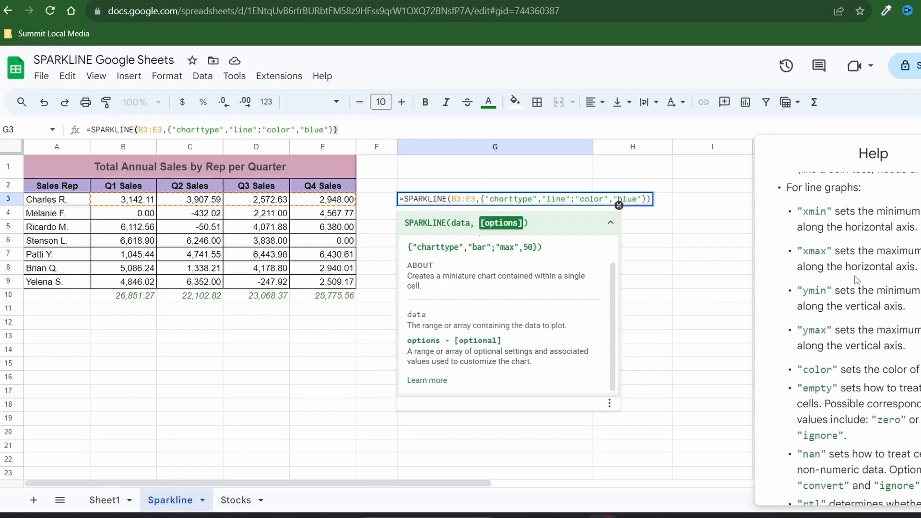
scroll("down", 3)
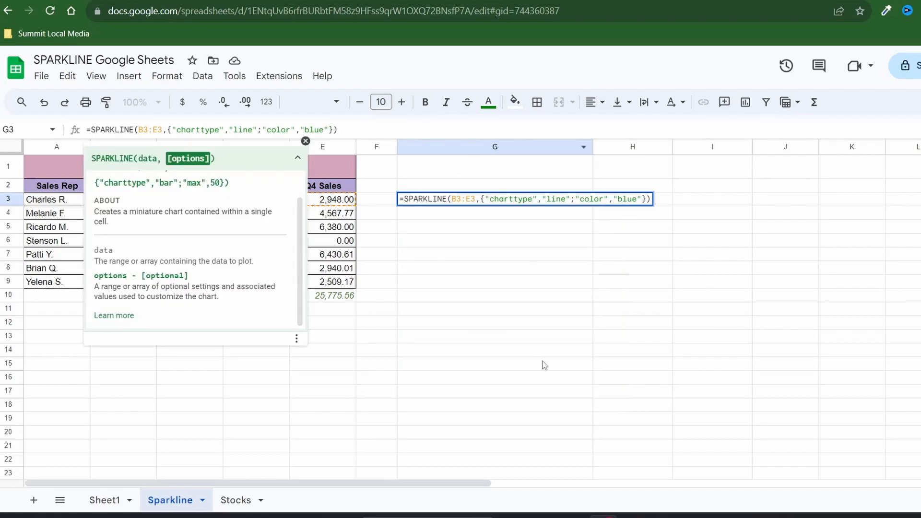
Append a linewidth option after color blue in G3's sparkline formula.
type(";")
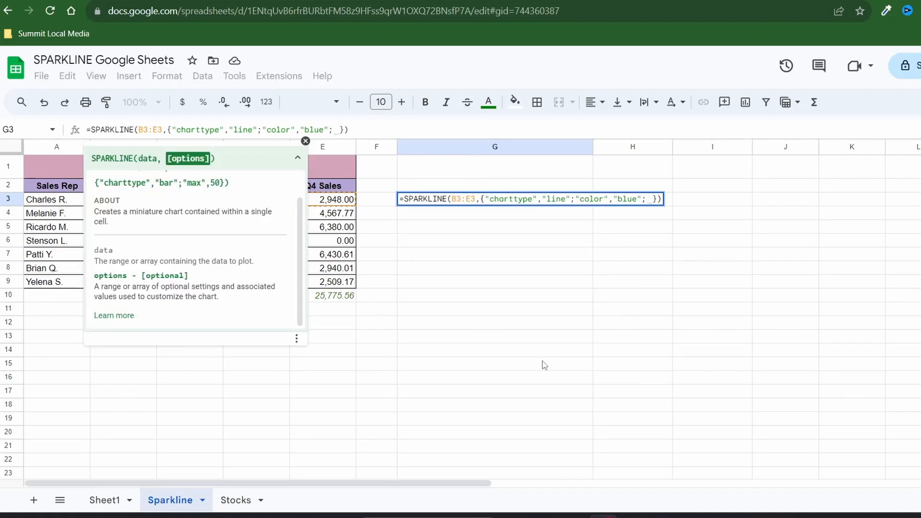
type("\"line\"")
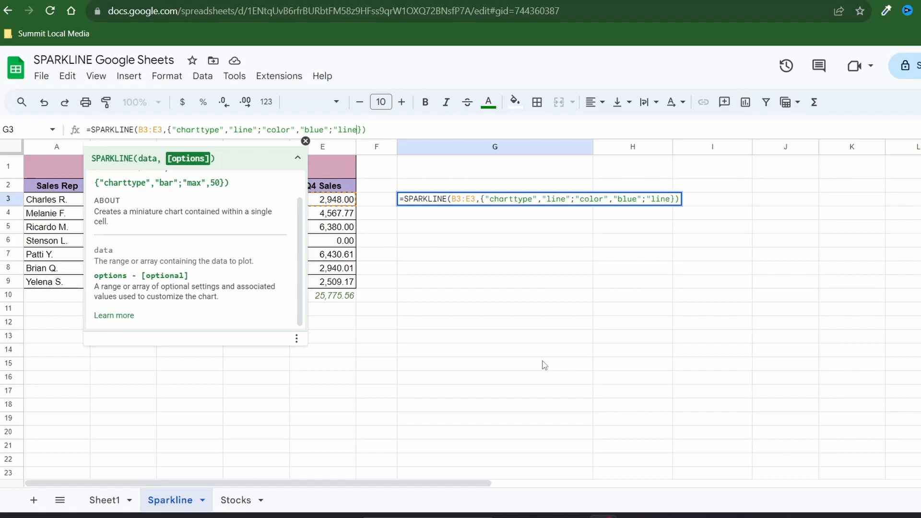
type("width")
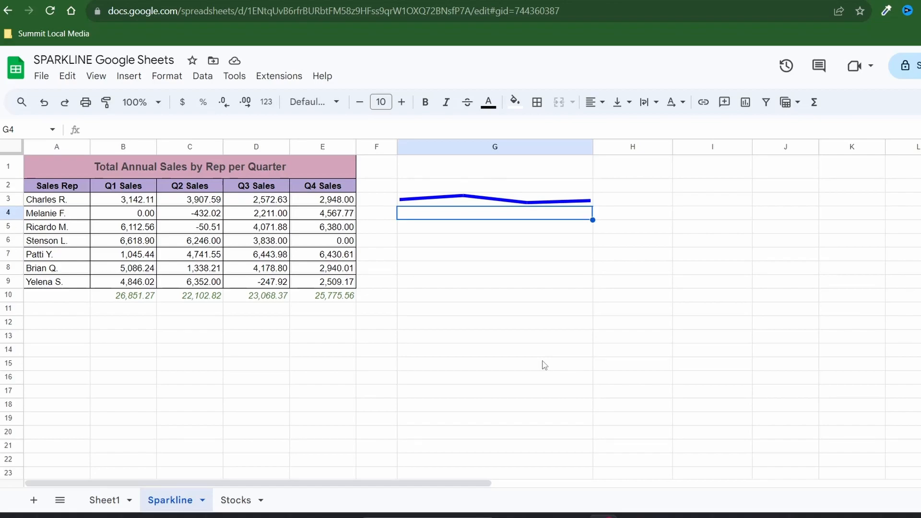
Enter =SPARKLINE(B4:E4,{"charttype","bar"}) in G4 for Melanie F.
type("=SPARKLINE(B4:E4")
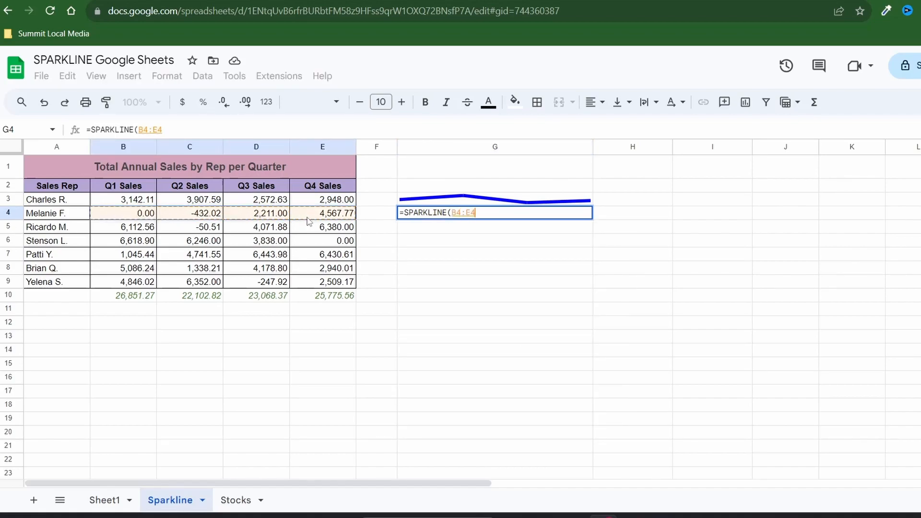
type(",{")
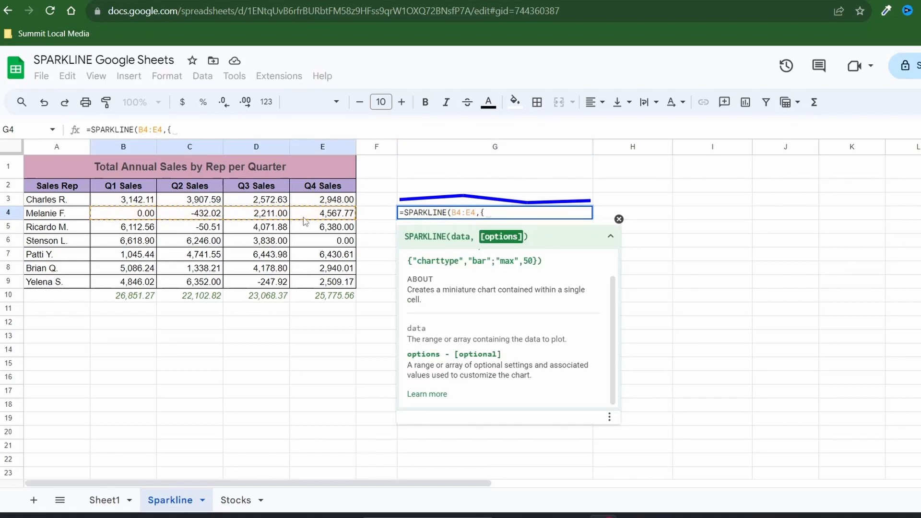
type("\"charttype\"")
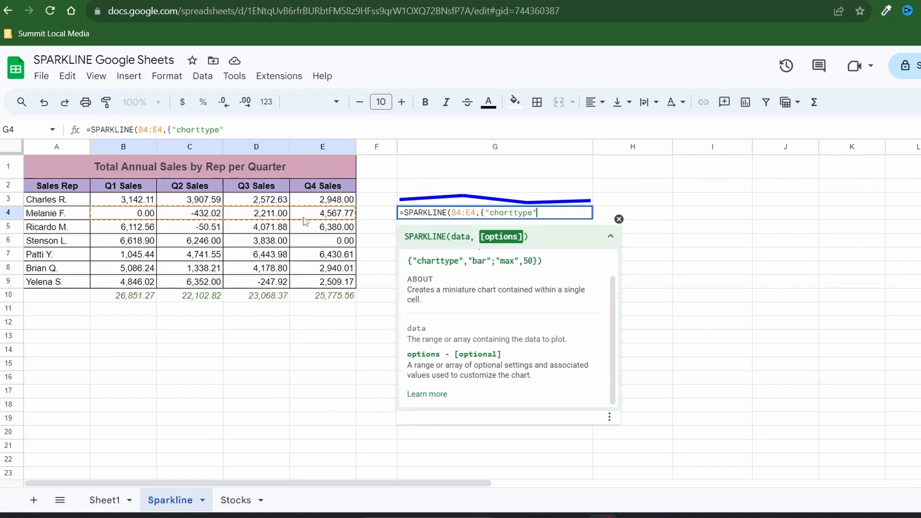
type(",\"bar\"")
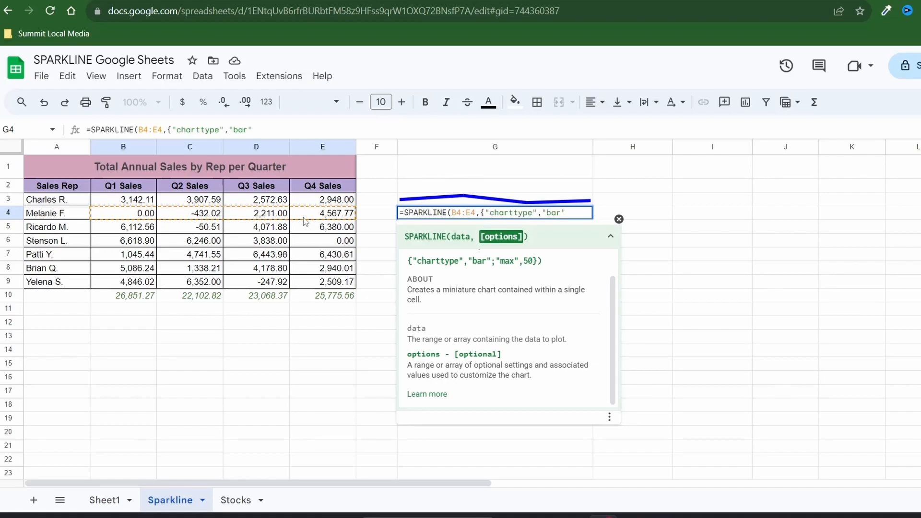
key("Return")
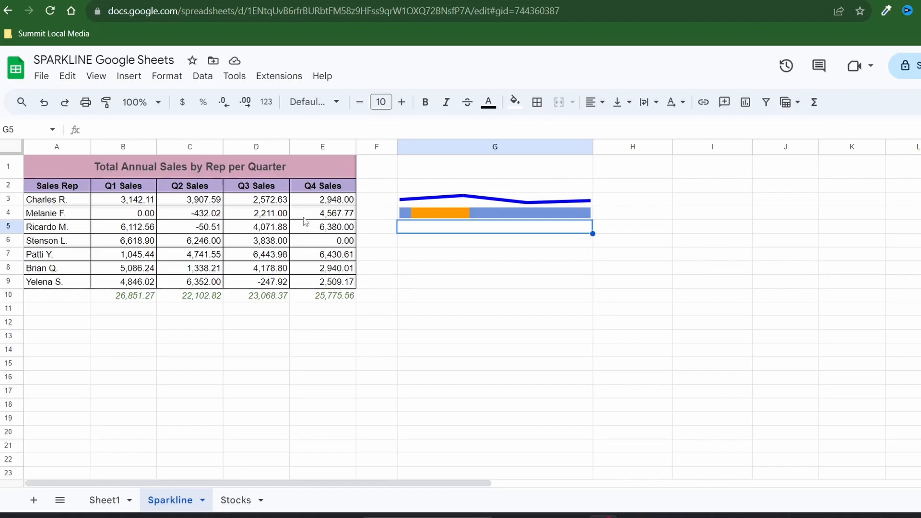
Add color1 yellow and color2 green options to G4's bar sparkline.
left_click(494, 213)
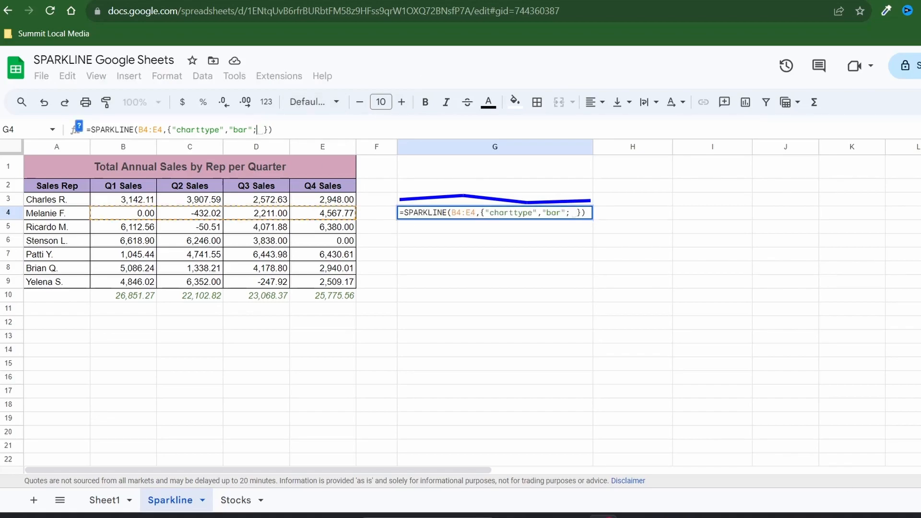
type("\"color1\",\"yellow")
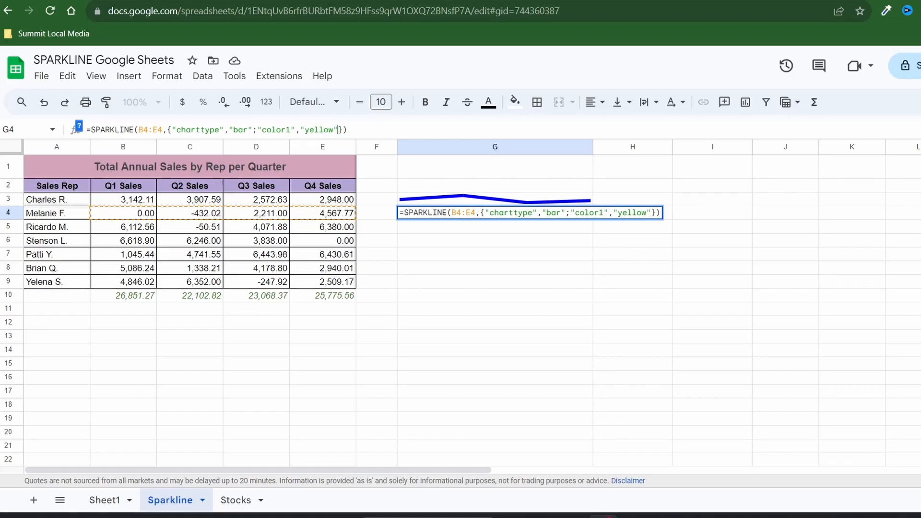
type(";\"color2\"")
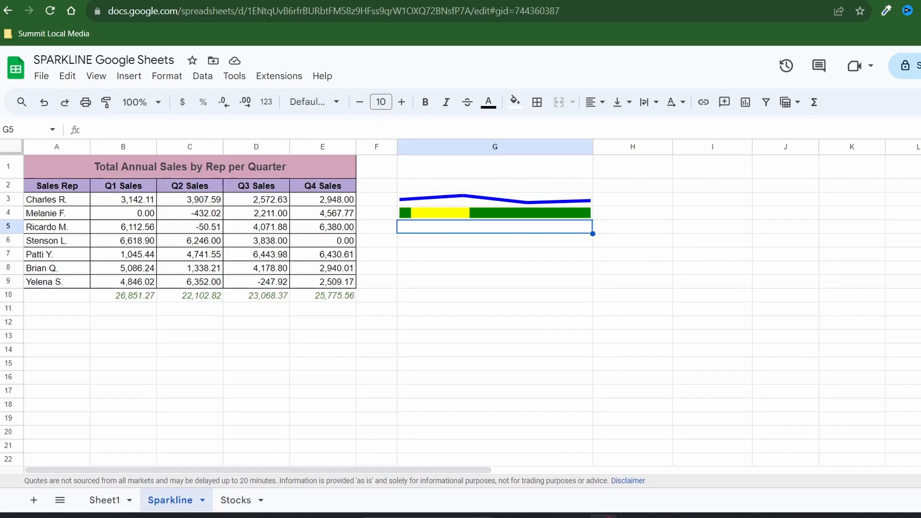
type("=SPARKLINE(")
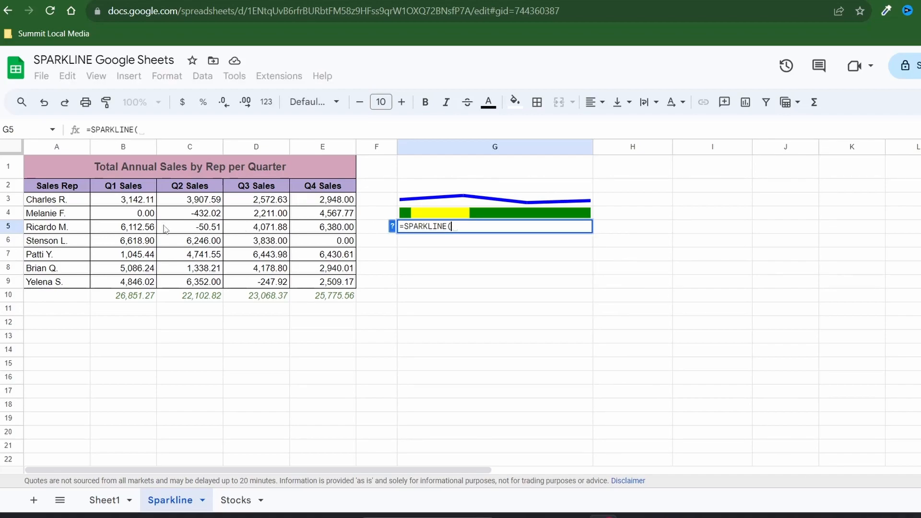
type("B5:E5,")
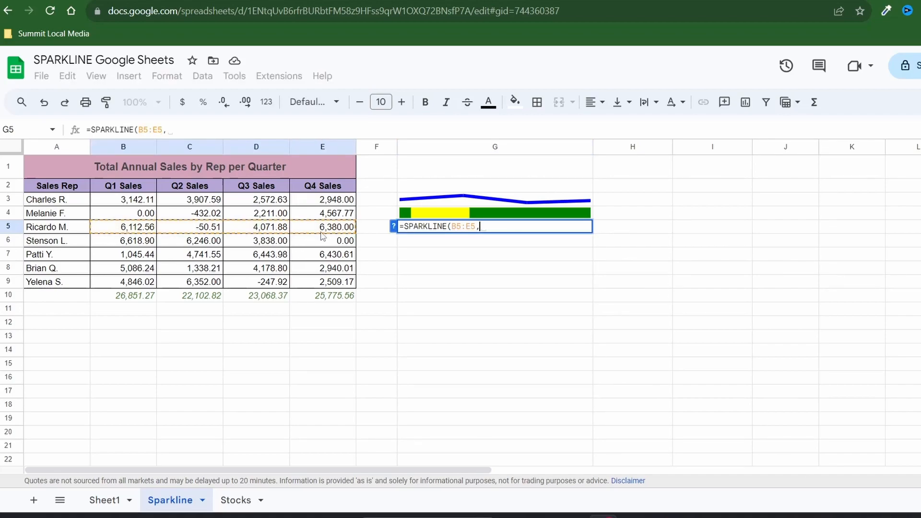
type("{\"")
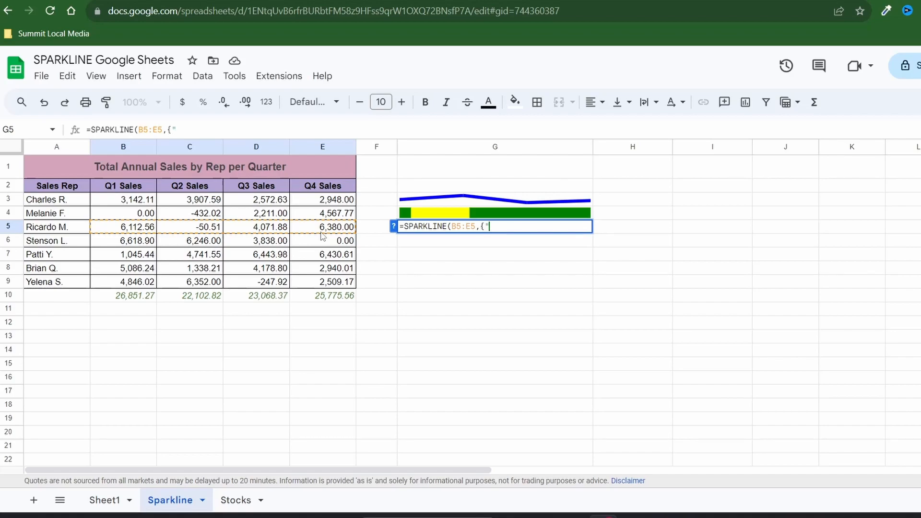
type("chartty")
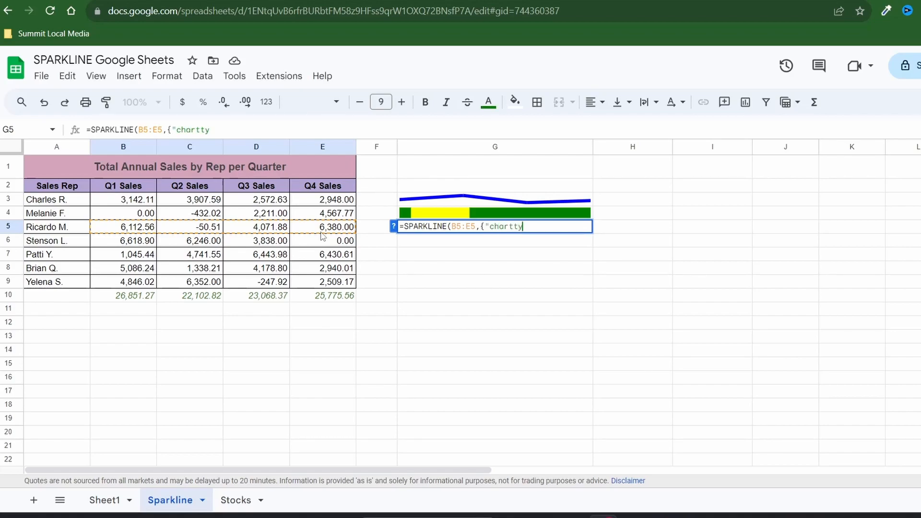
type("ype\",\"win")
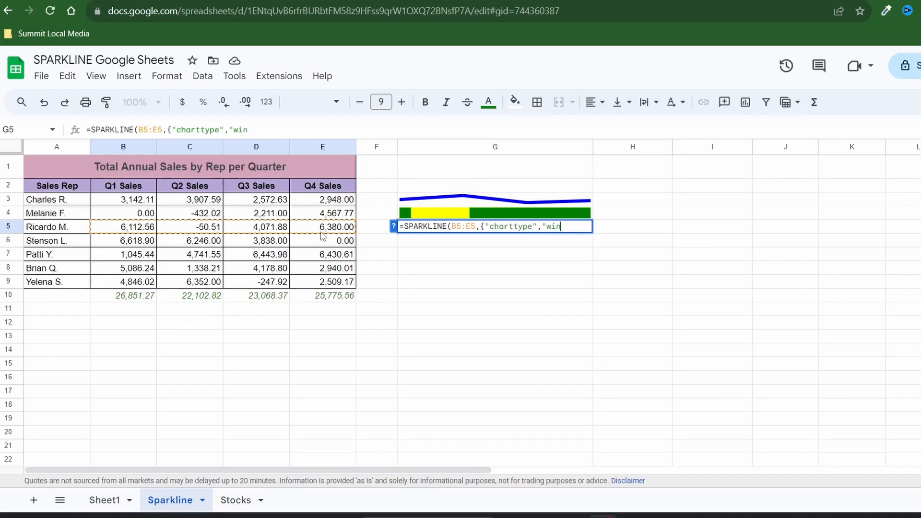
type("loss")
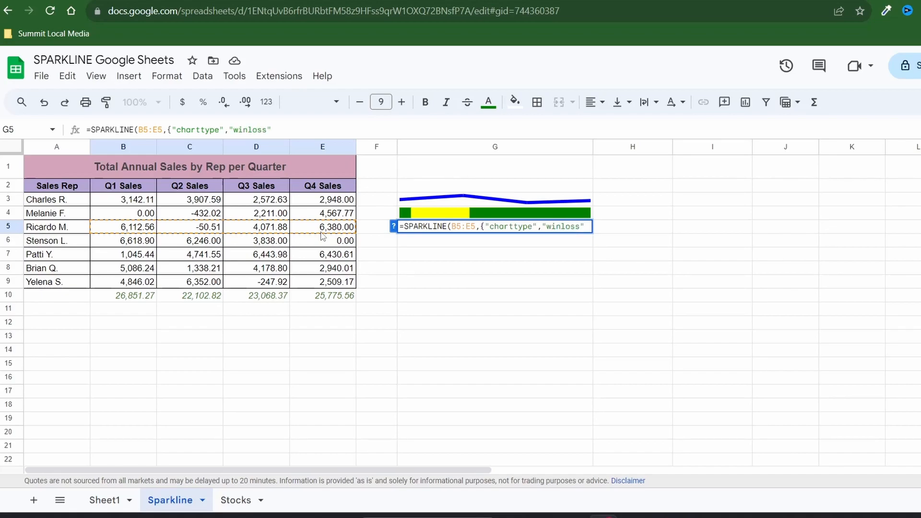
key("Return")
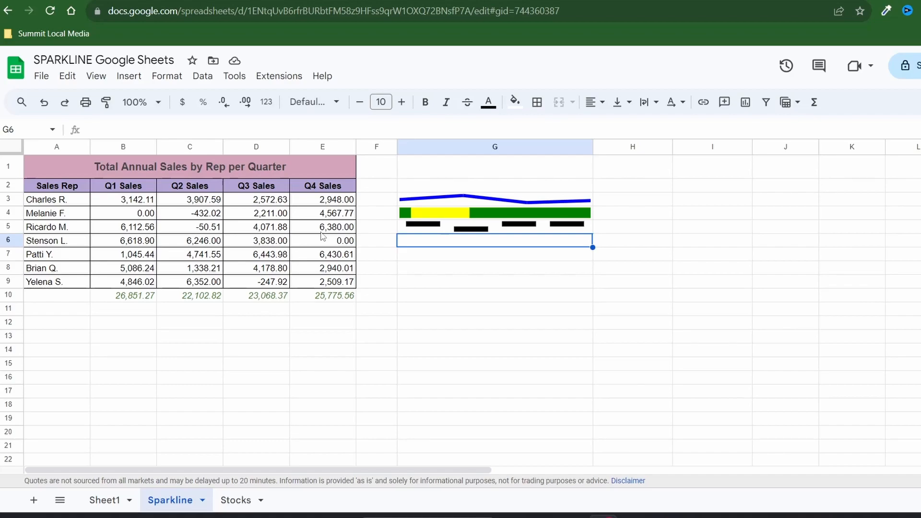
Add a negcolor red option to G5's win/loss sparkline.
left_click(495, 227)
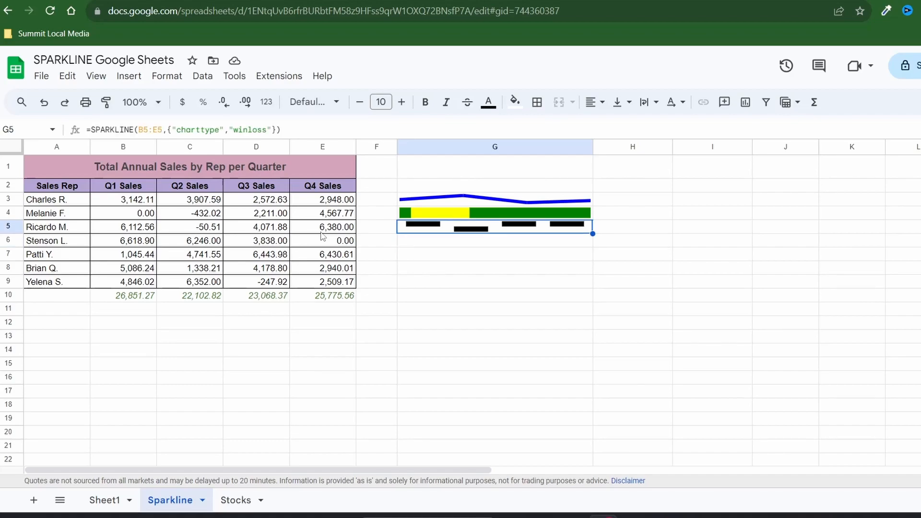
left_click(273, 130)
type(";\"negcol")
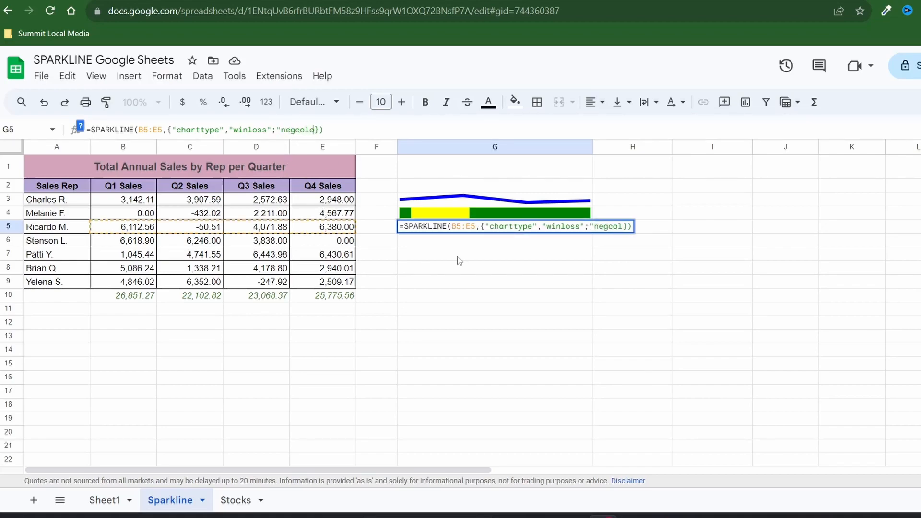
type("or\",\"re")
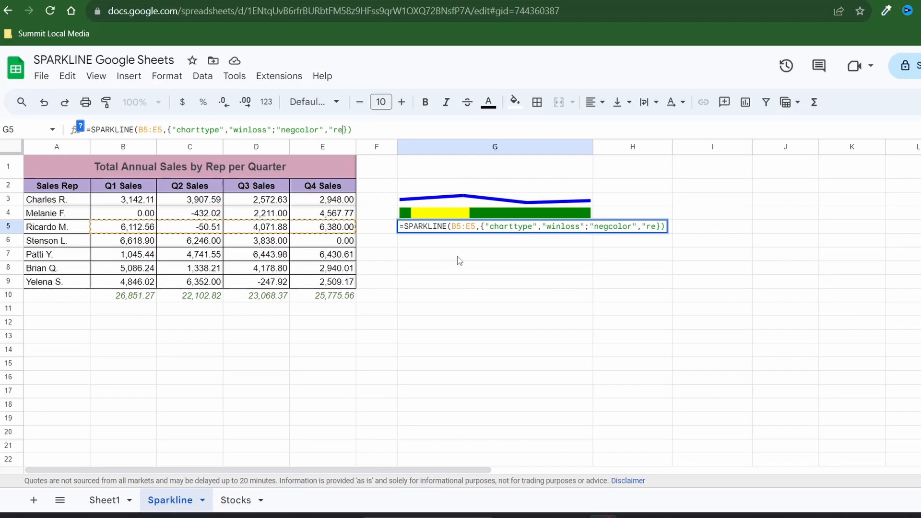
type("d")
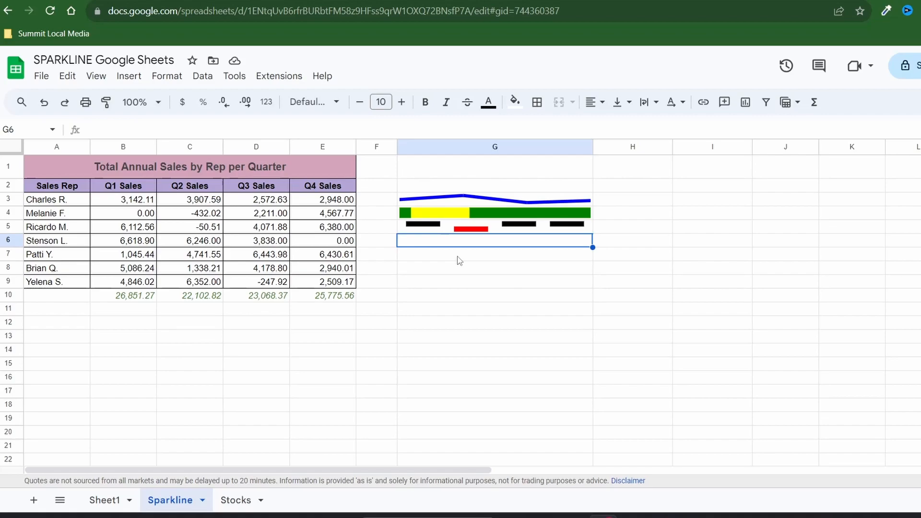
Add axis TRUE and axiscolor purple options to G5's sparkline formula.
left_click(494, 224)
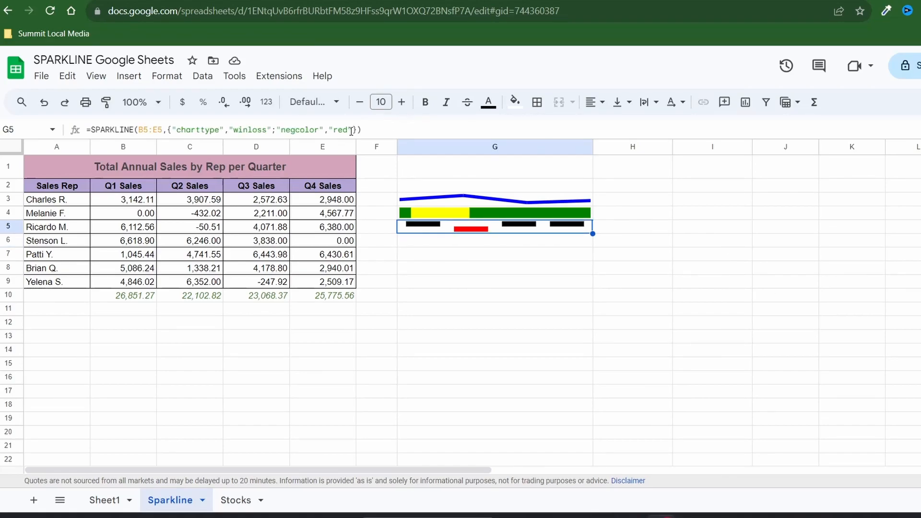
type("axis\",TRUE")
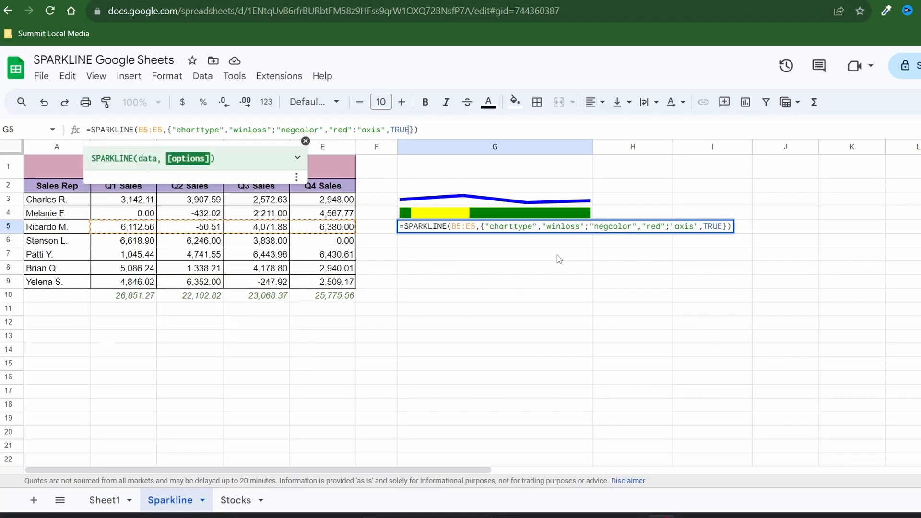
type(";\"axiscolor\"")
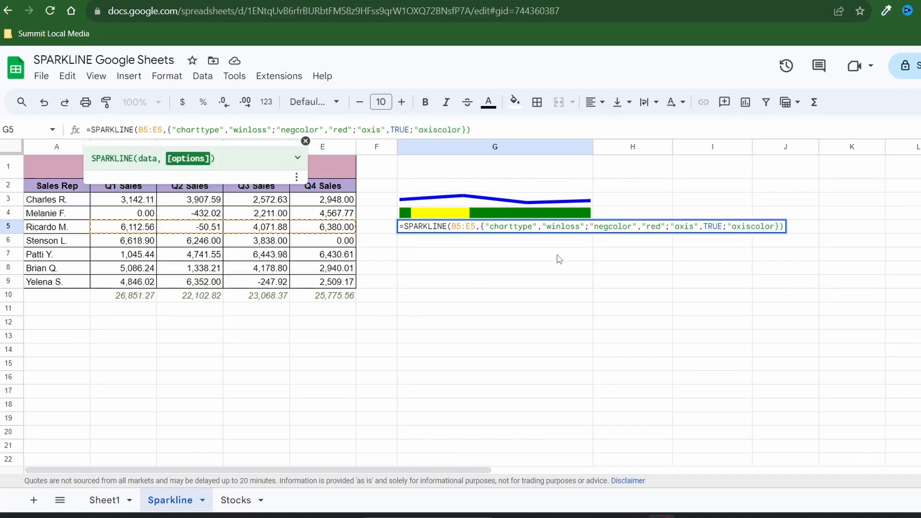
type("\"purple\"")
left_click(495, 240)
type("=SPARKLINE(B6:E6,")
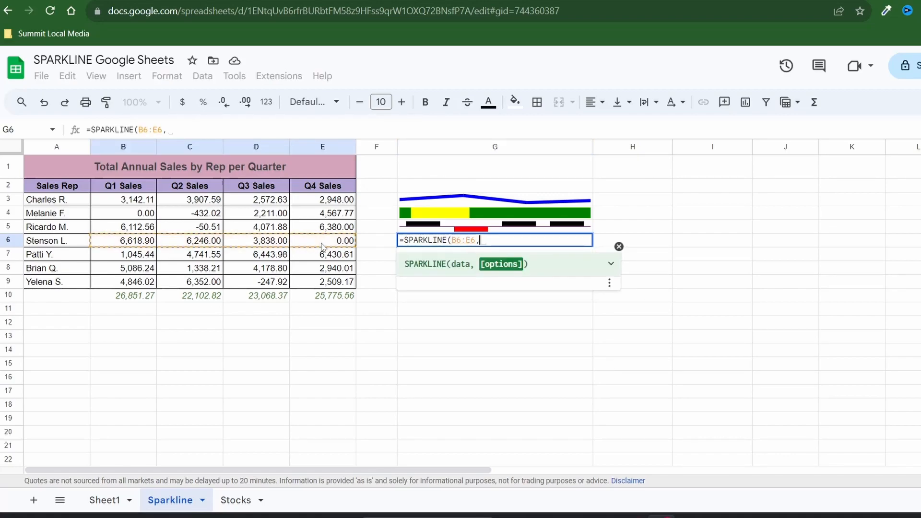
Write G6's sparkline of B6:E6 with charttype column and expand the function help details.
type("{\"charttype")
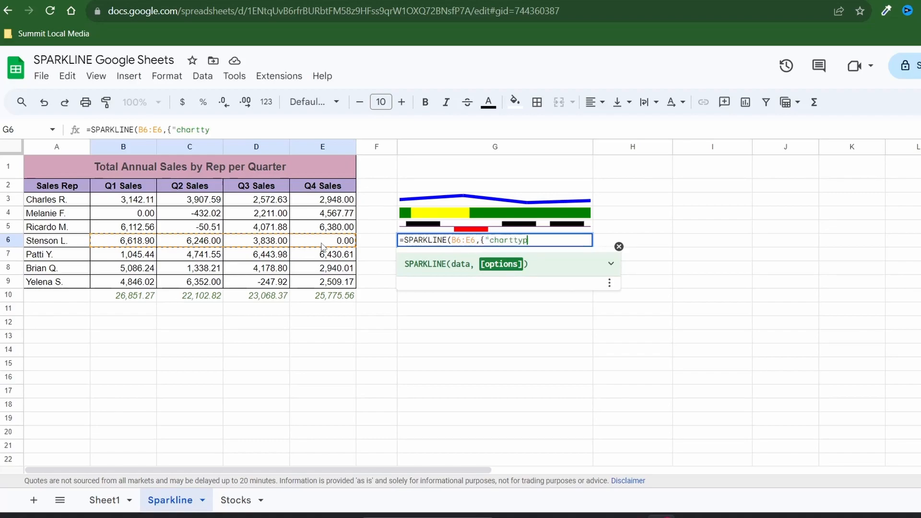
type("e\",\"col")
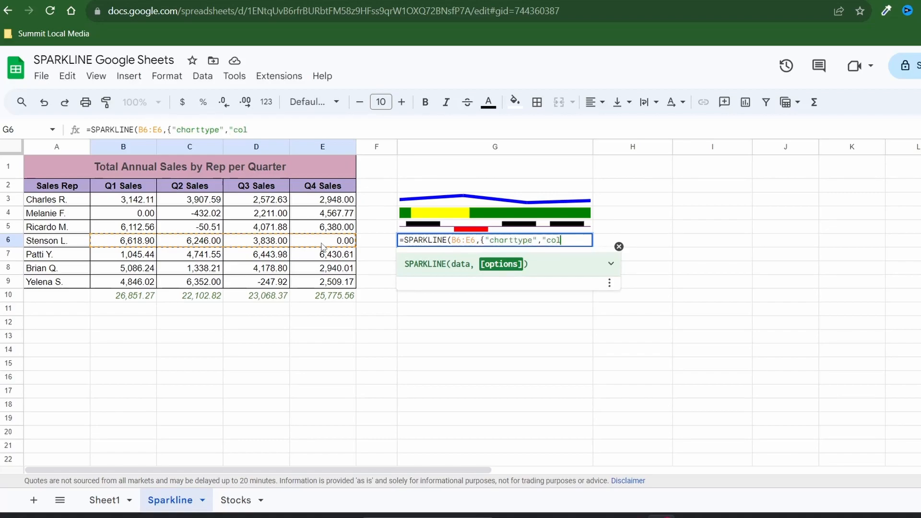
type("umn\"})")
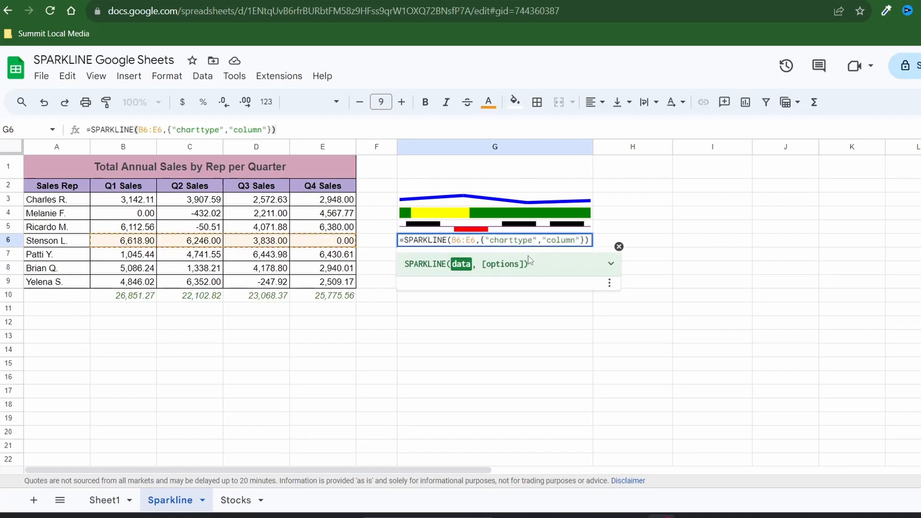
left_click(610, 264)
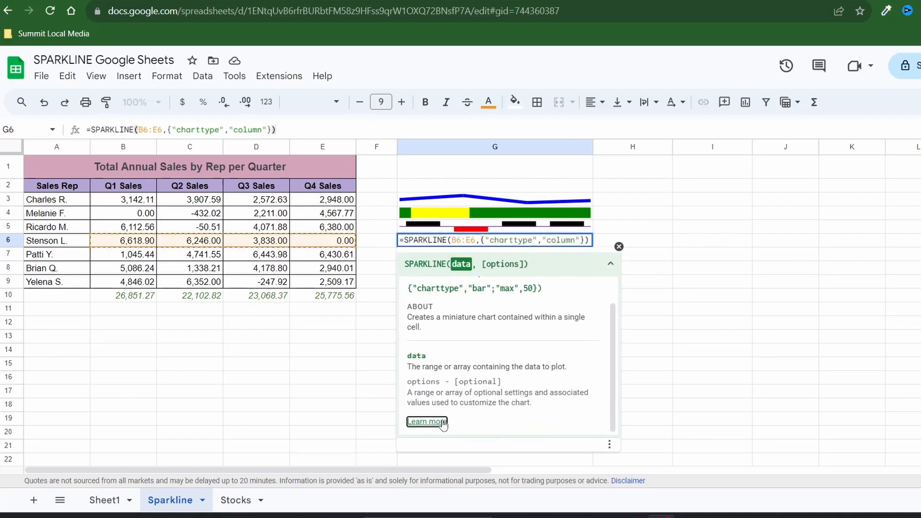
After checking SPARKLINE help, give G6's column sparkline color orange and lowcolor red.
left_click(426, 422)
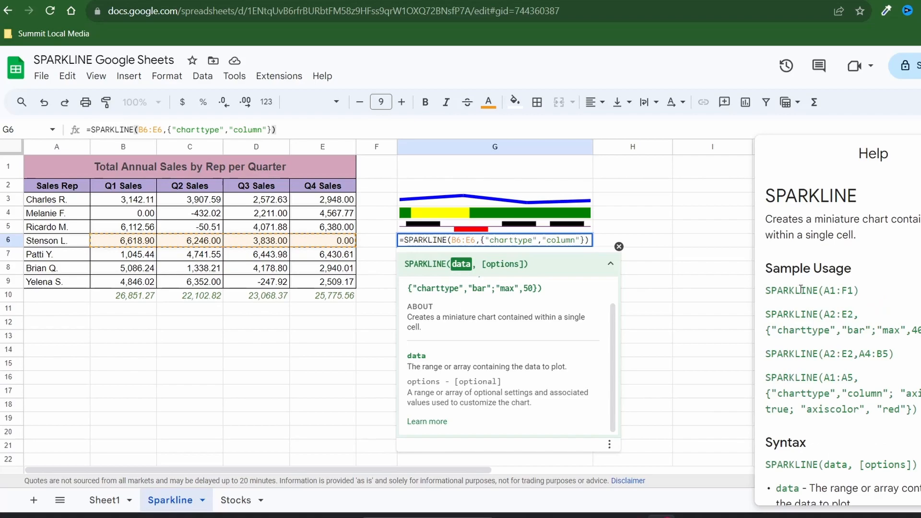
scroll("down", 3)
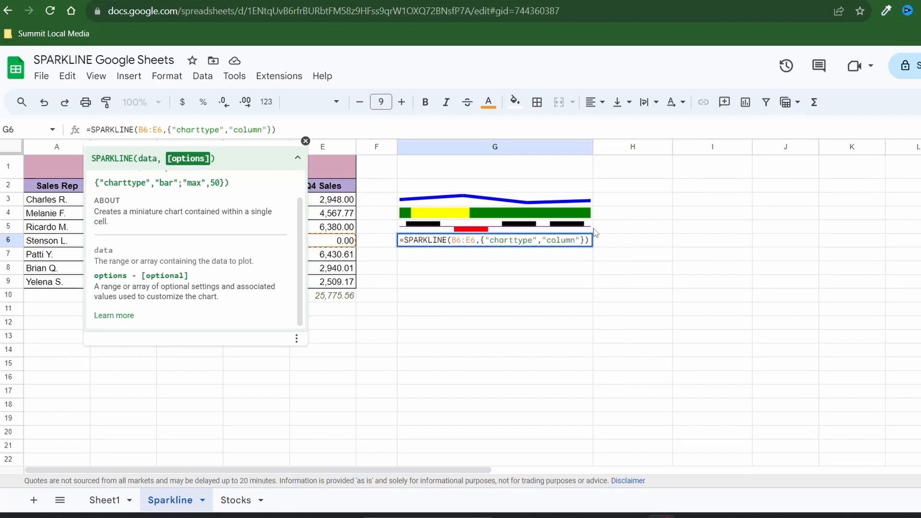
type(";\"color\",")
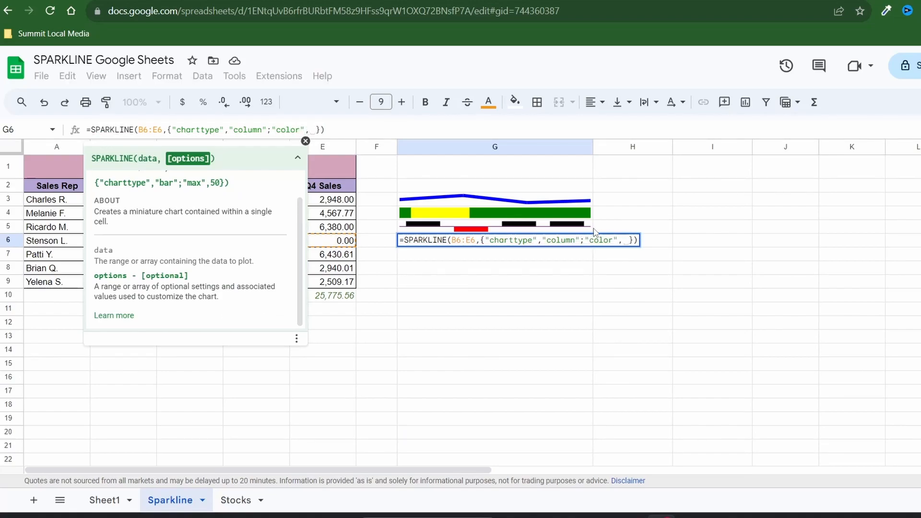
type("\"orange\";\"lowcolor\"")
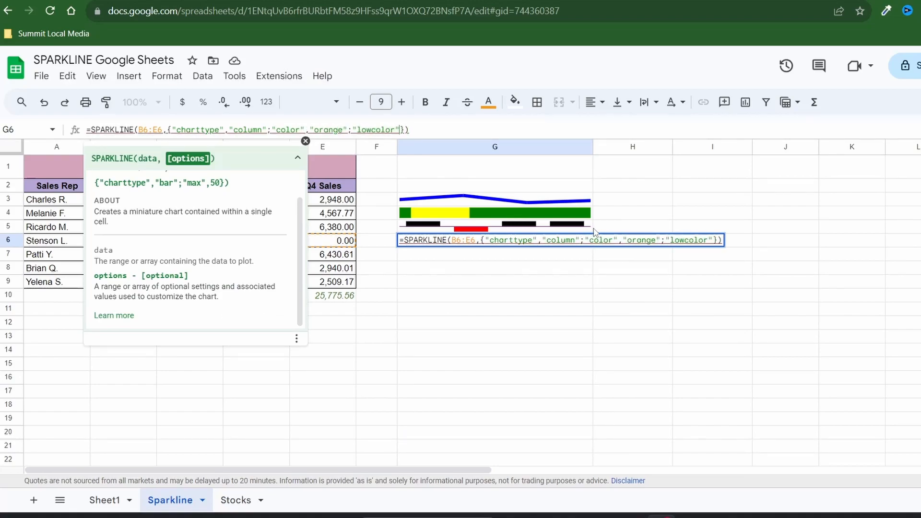
type(",\"red\";\"hih")
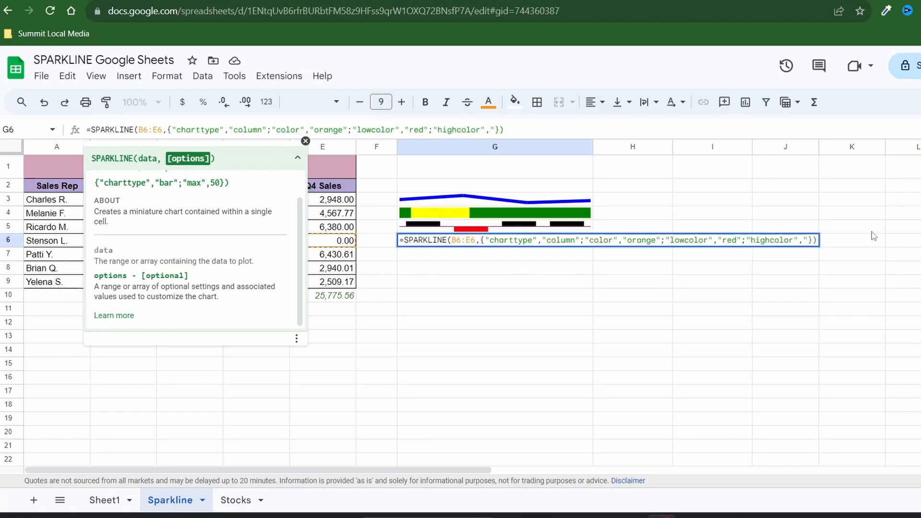
key("Return")
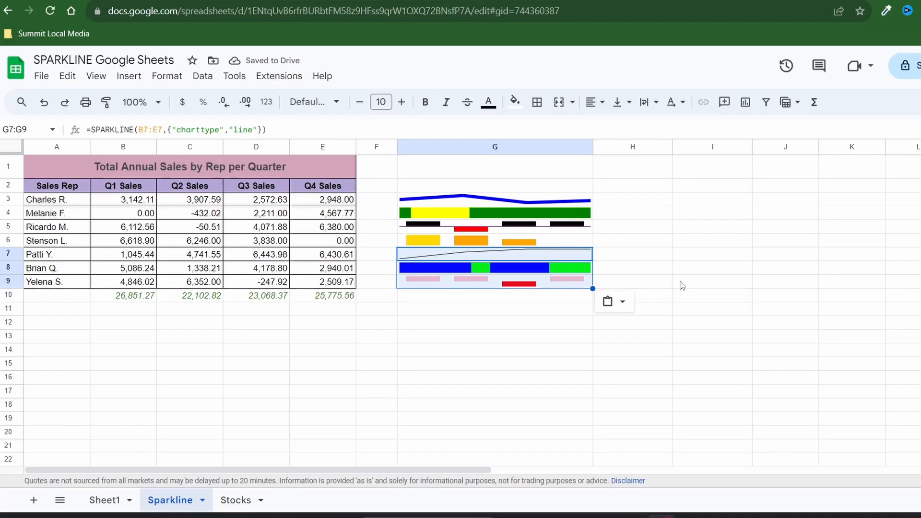
left_click(712, 282)
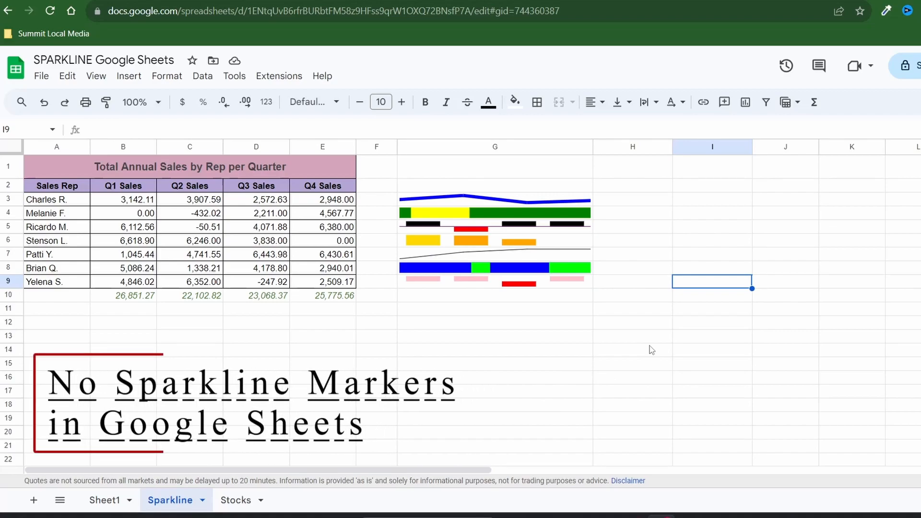
mouse_move(629, 477)
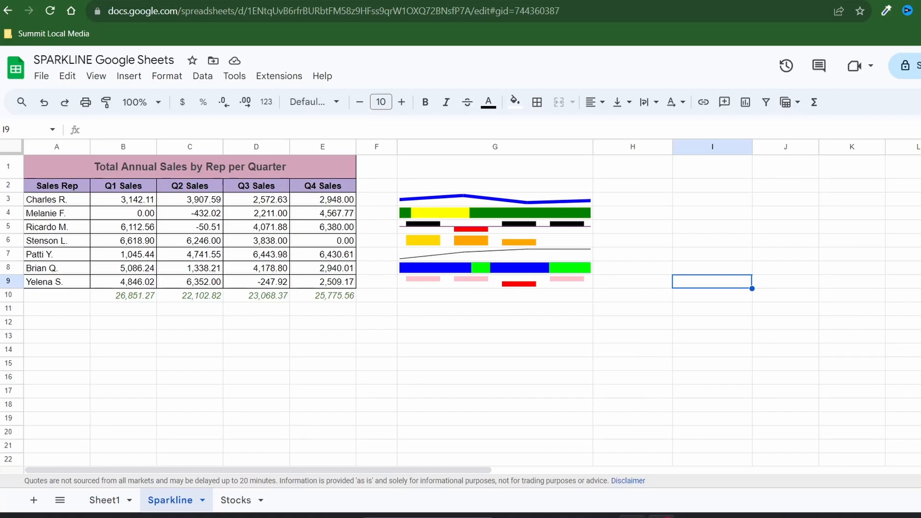
mouse_move(609, 419)
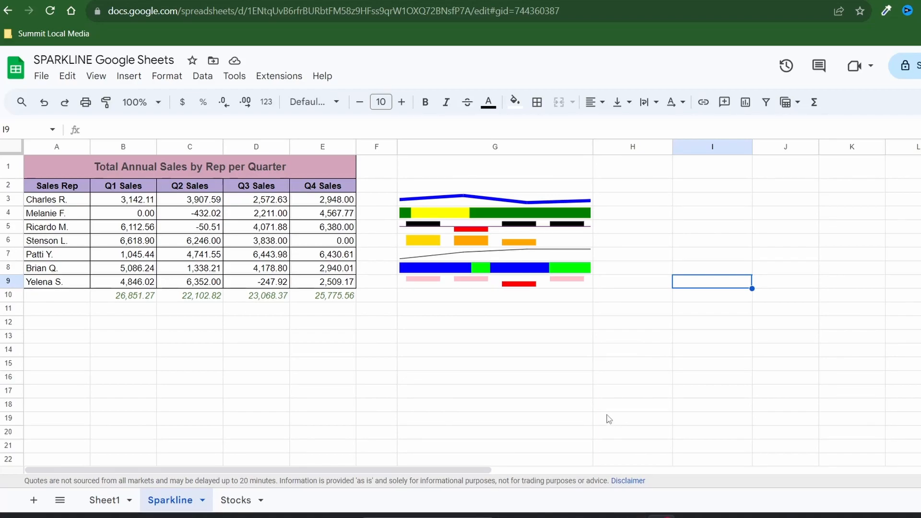
mouse_move(380, 202)
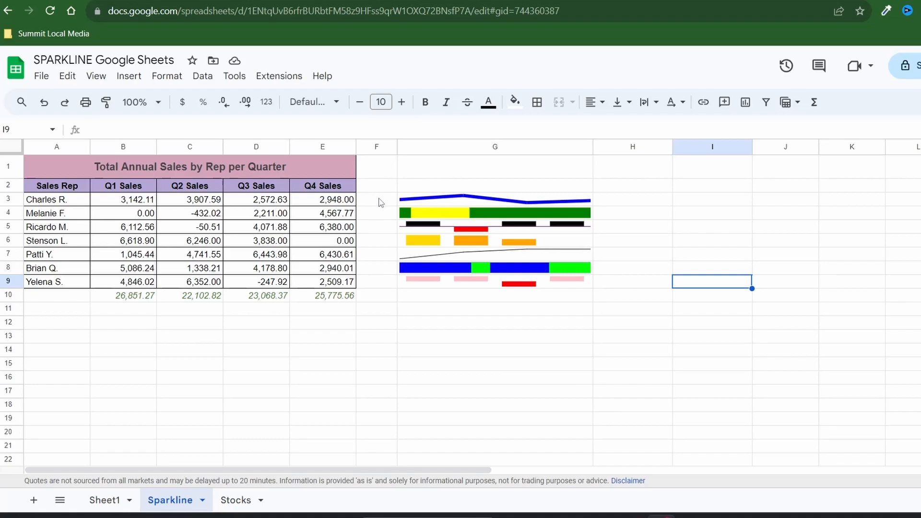
left_click(377, 199)
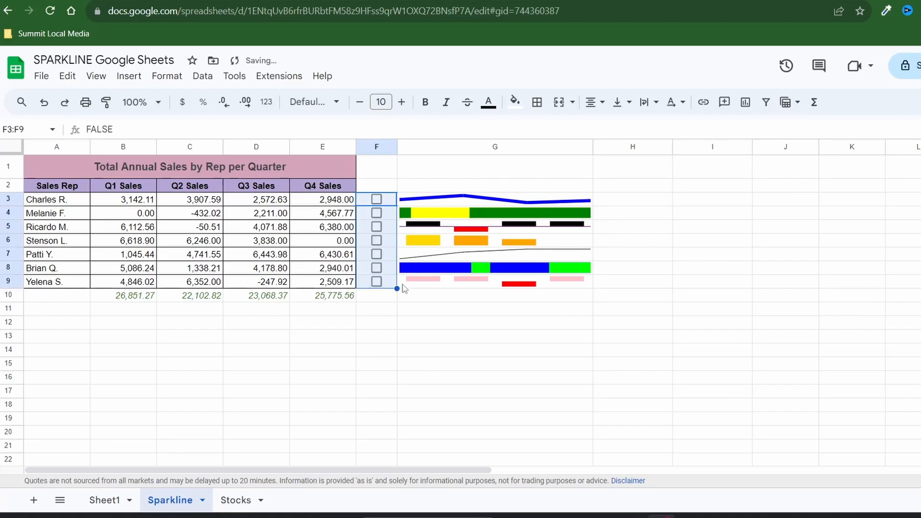
Leave the new F3:F9 checkboxes unchecked by clicking an empty cell.
left_click(494, 309)
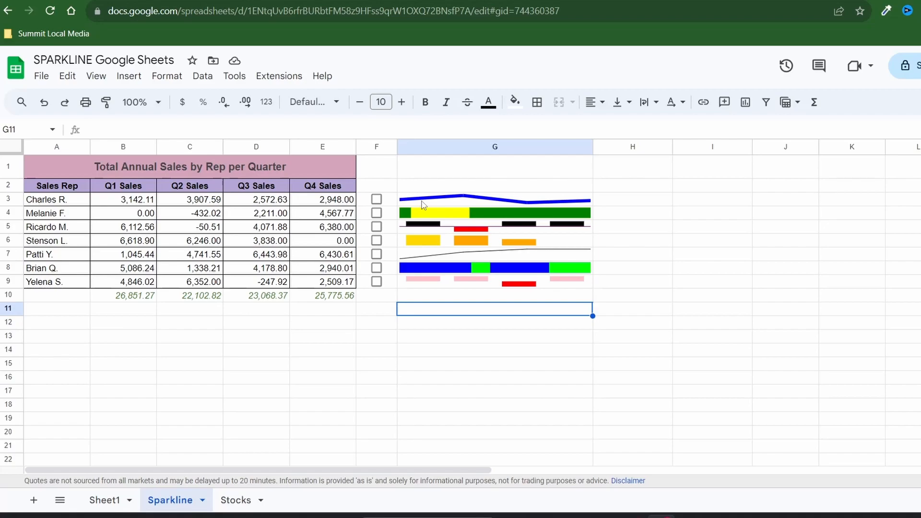
left_click(494, 198)
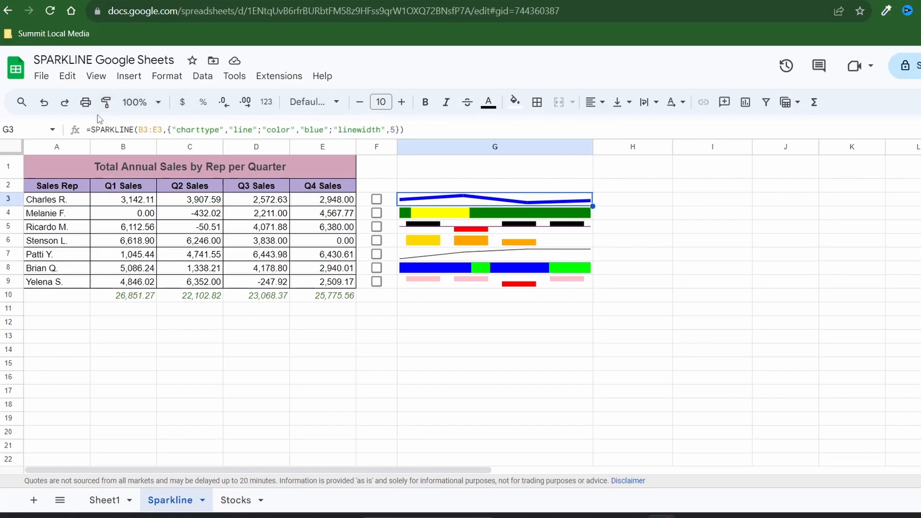
double_click(495, 198)
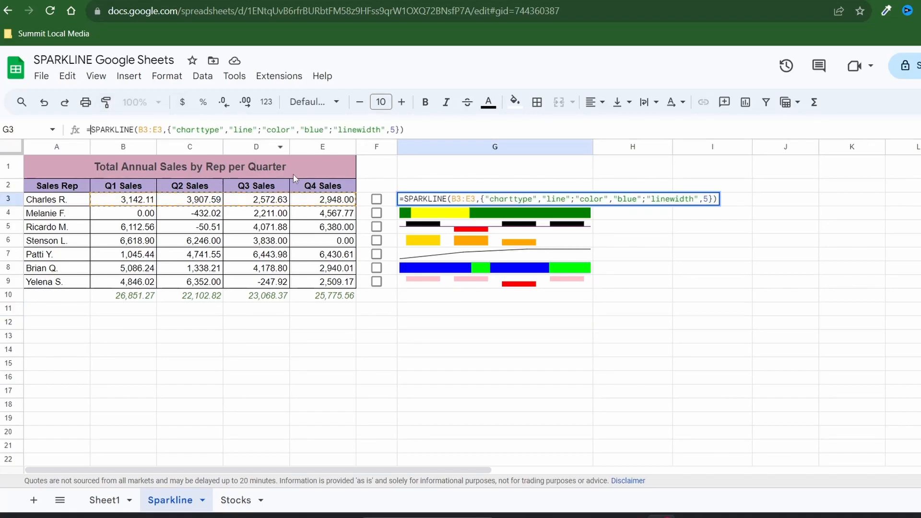
type("IF(")
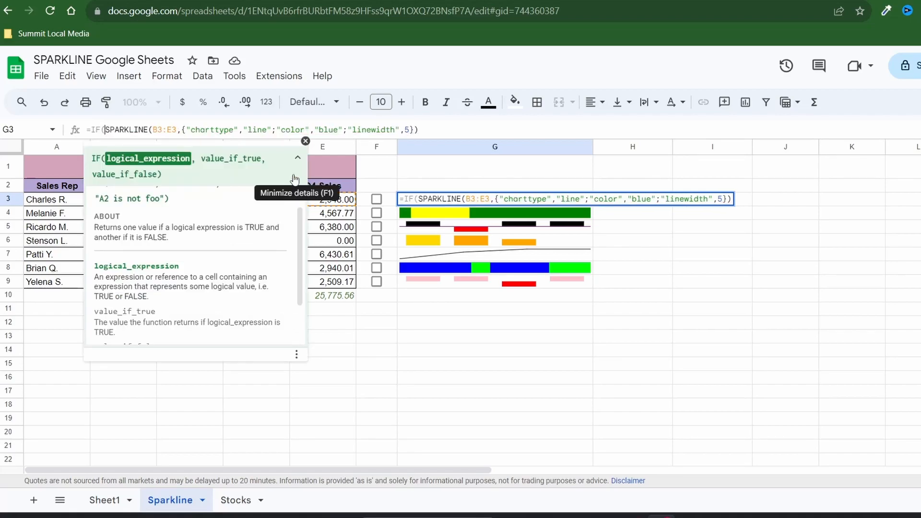
mouse_move(388, 204)
type("F3 ")
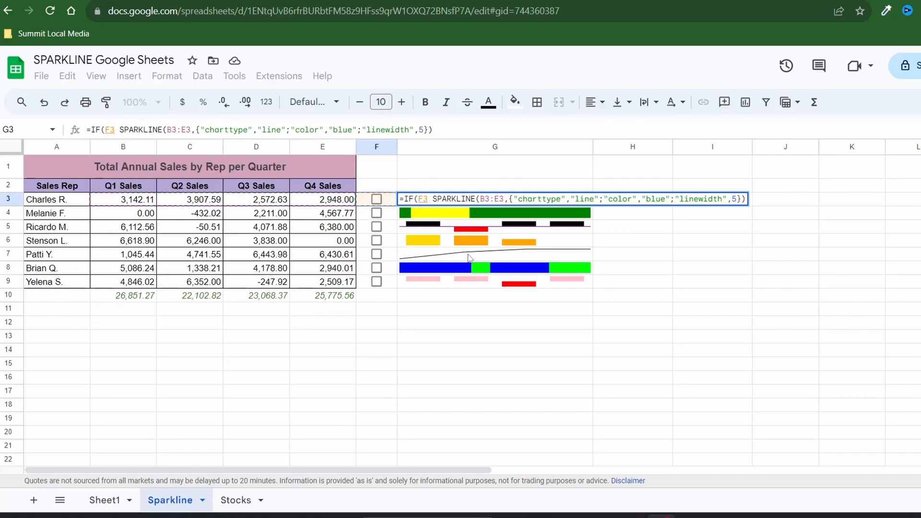
type("TRUE")
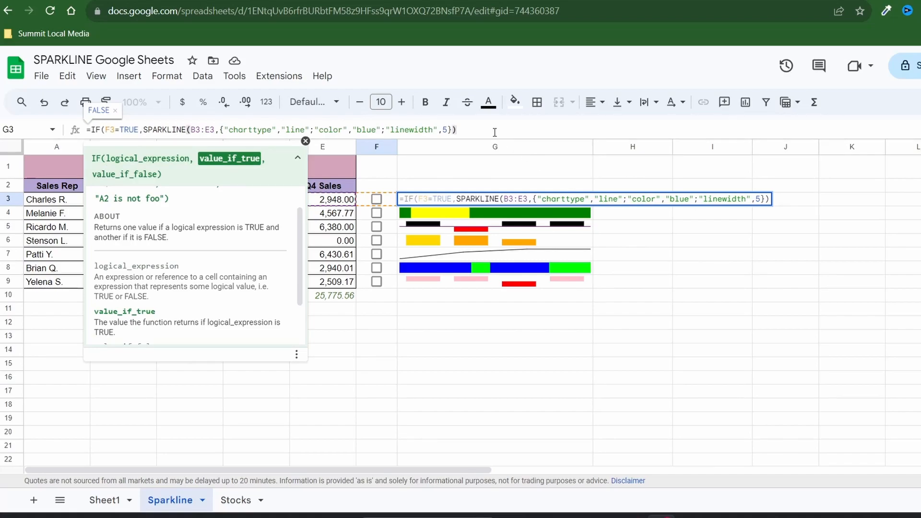
type(",\"\"")
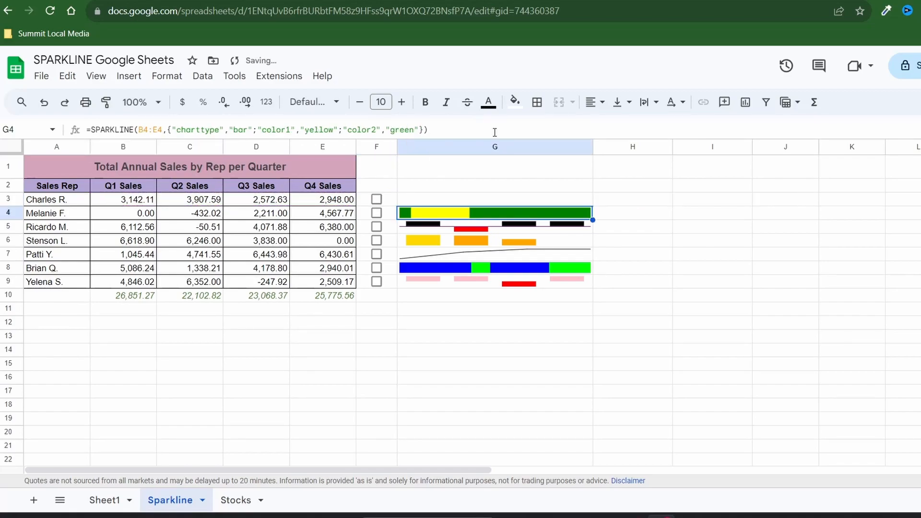
mouse_move(386, 206)
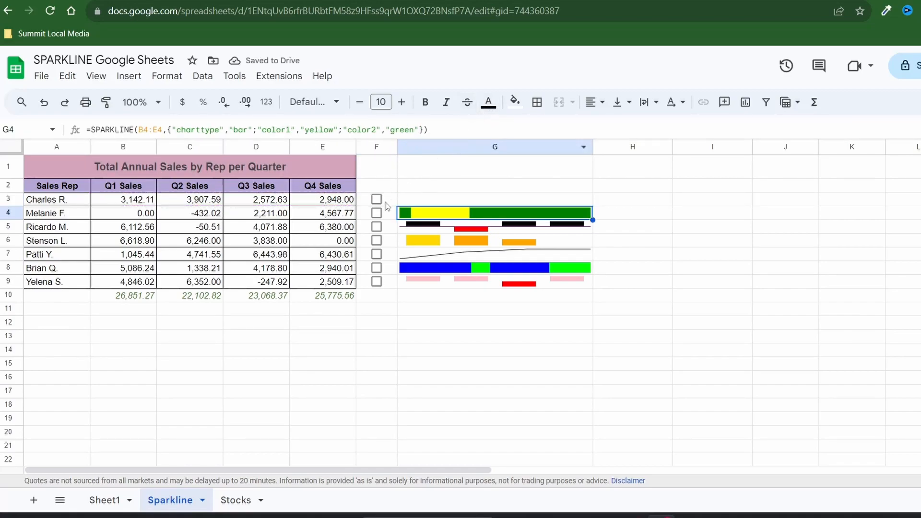
left_click(376, 199)
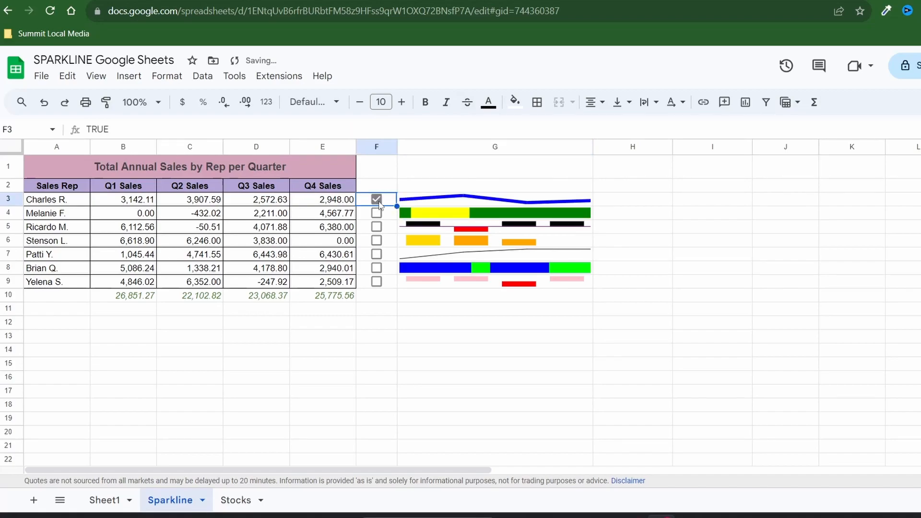
left_click(376, 199)
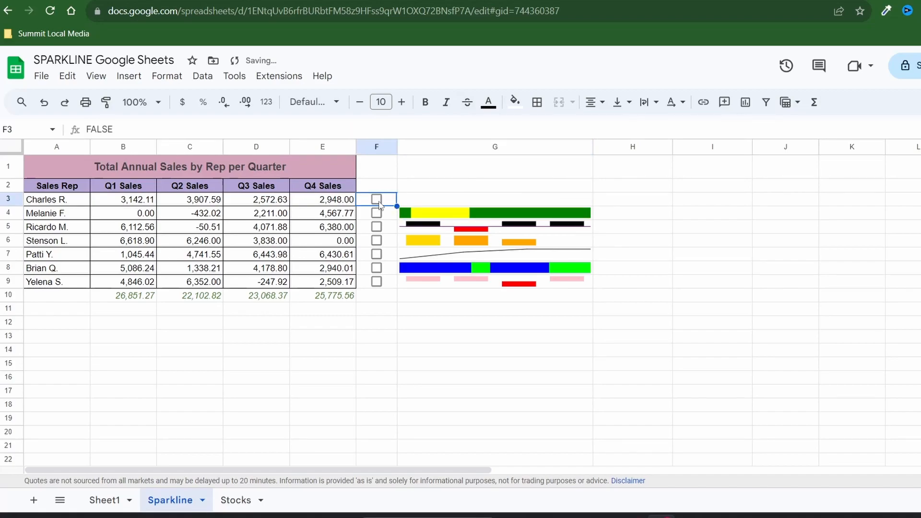
left_click(377, 199)
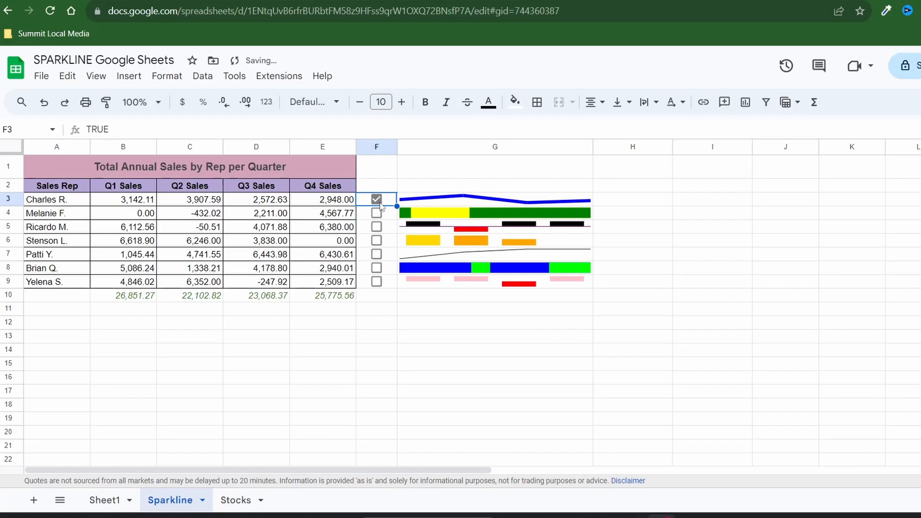
left_click(633, 308)
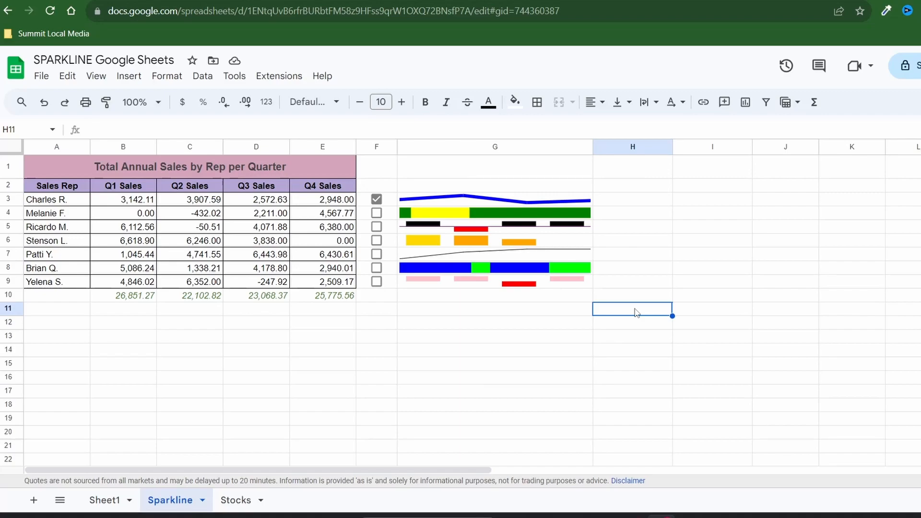
mouse_move(616, 188)
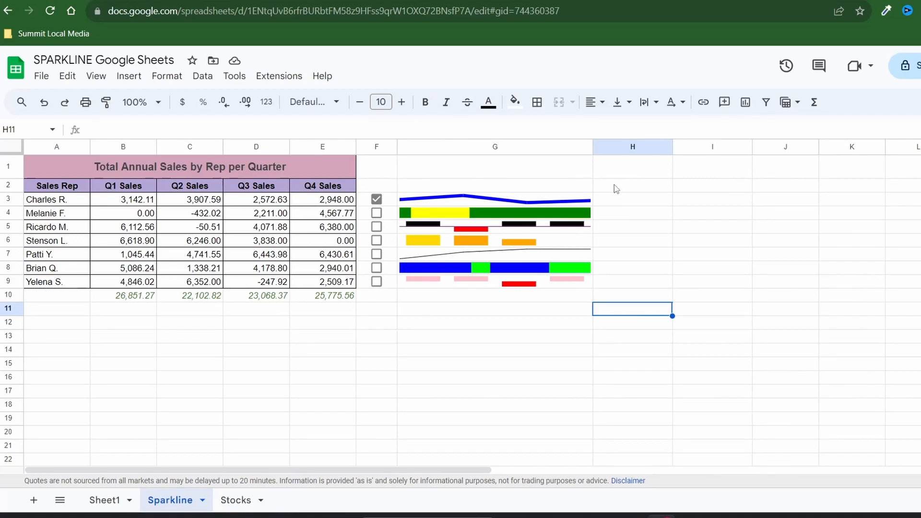
Add a 'Progress %' header in H2 and enter =sum(B3:E3)/sum($B$10:$E$10) for each rep.
type("Progress %")
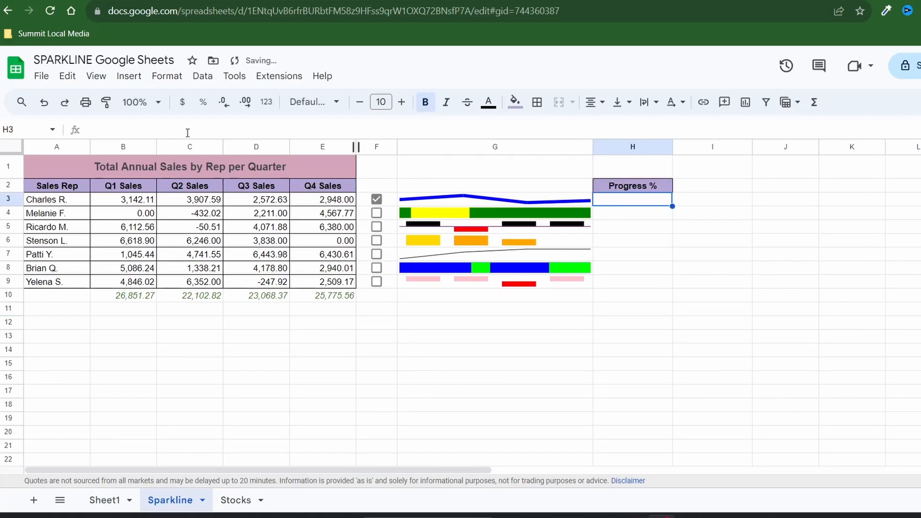
left_click(424, 101)
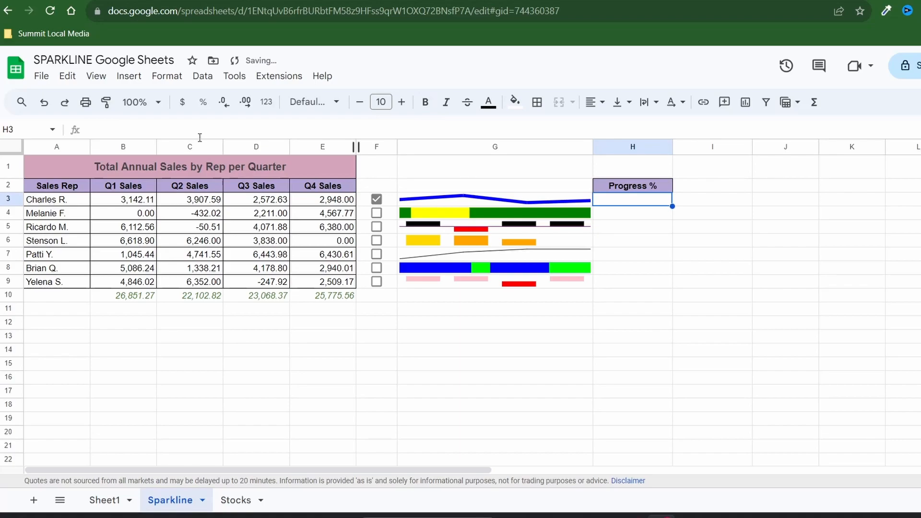
type("=sum(B3:E3")
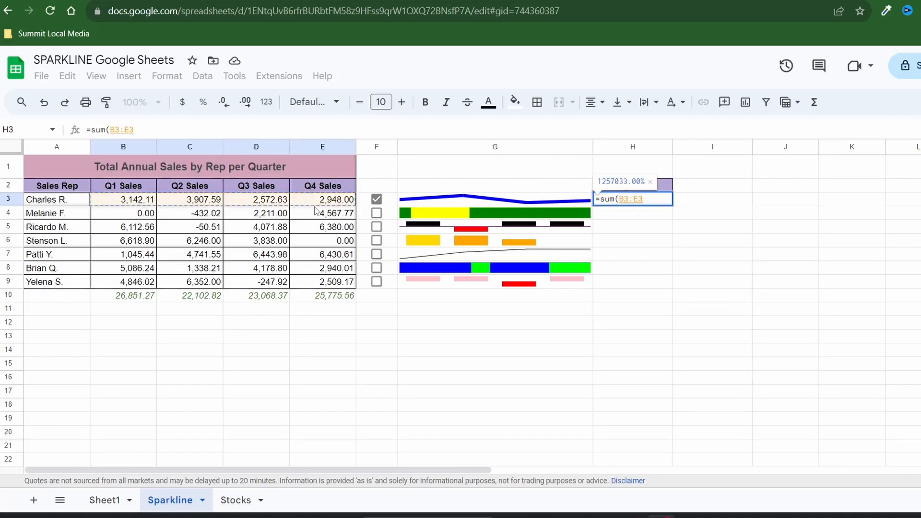
left_click(123, 296)
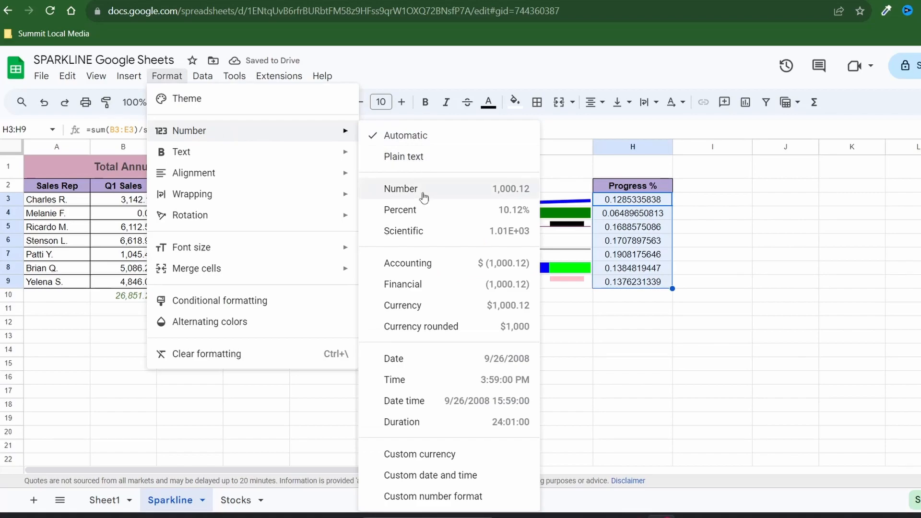
Format H3:H9 as two-decimal percentages, such as 12.85%.
left_click(401, 209)
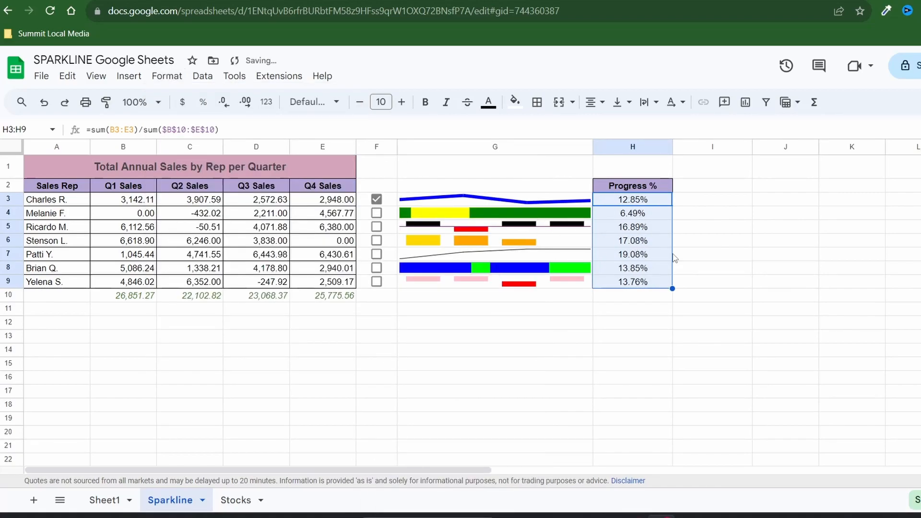
left_click(712, 254)
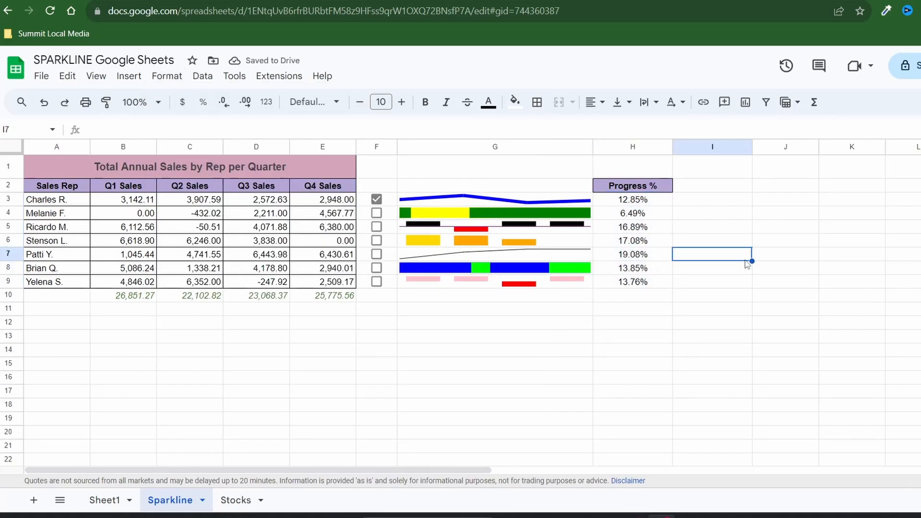
left_click(712, 199)
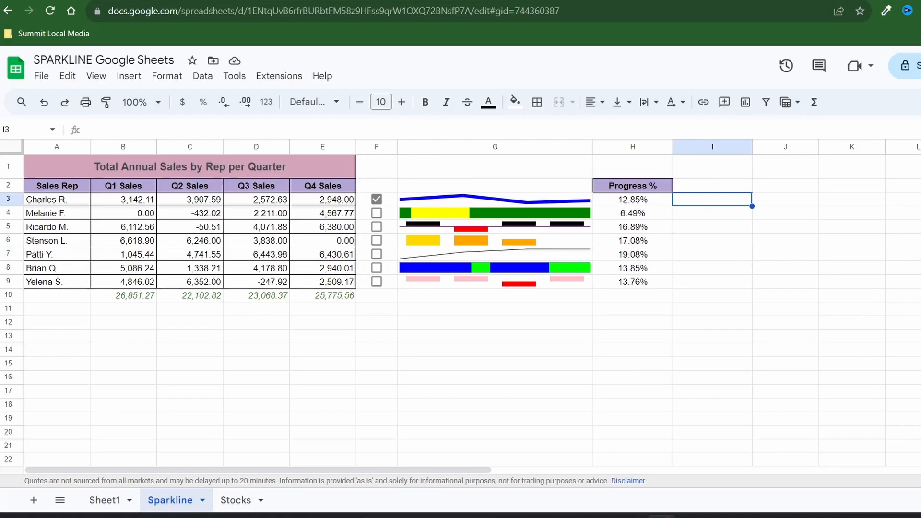
type("=SPARKLINE")
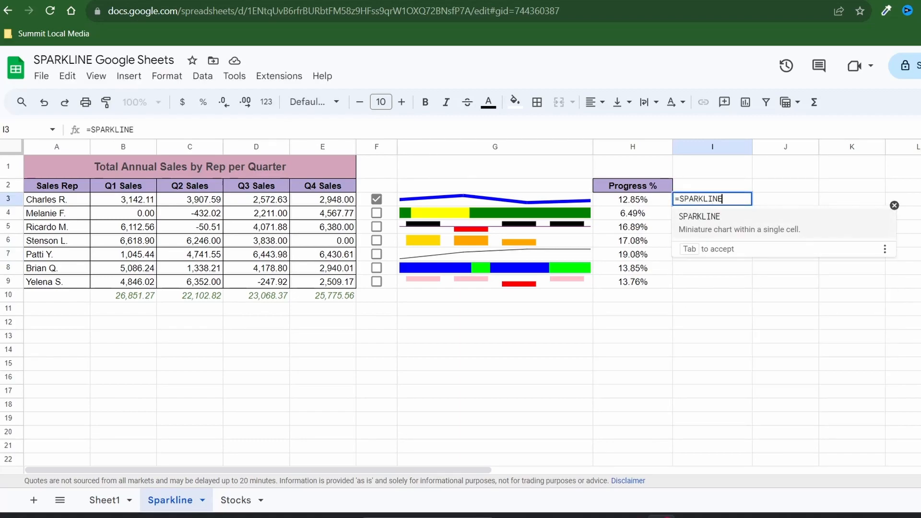
left_click(632, 199)
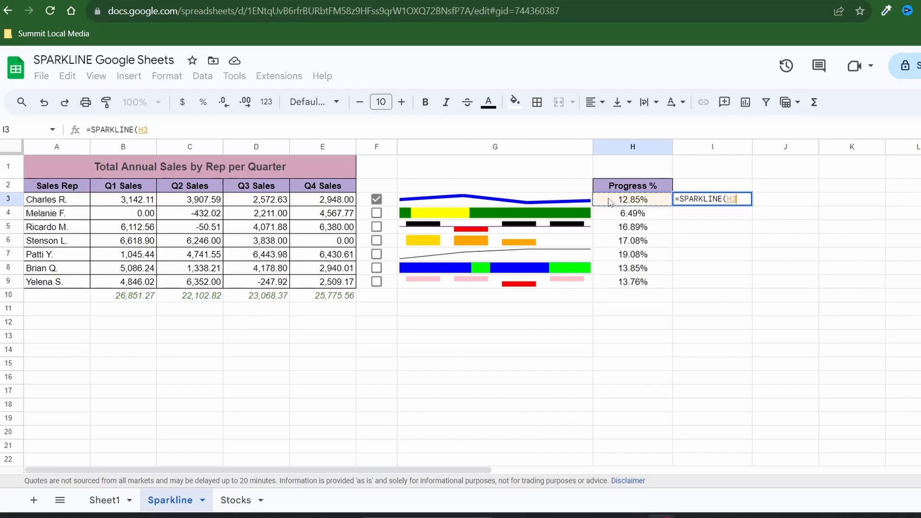
type(",{\"")
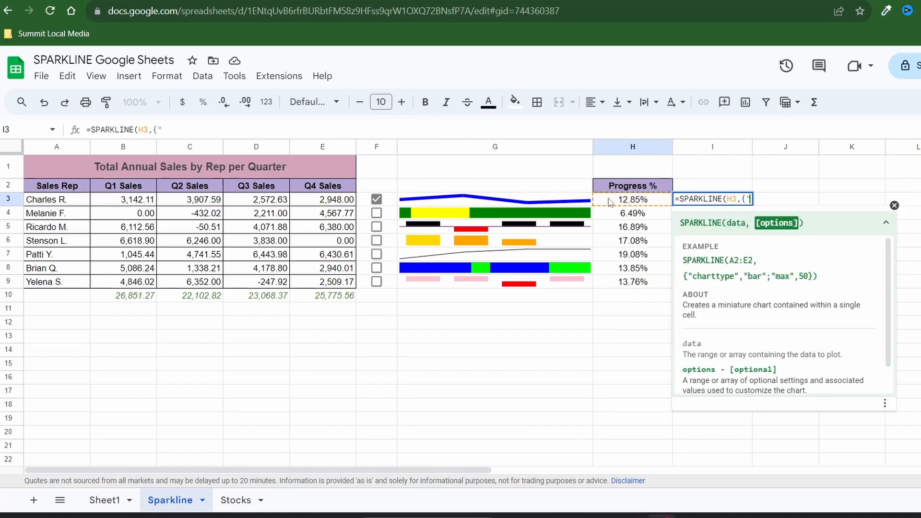
type("charttype")
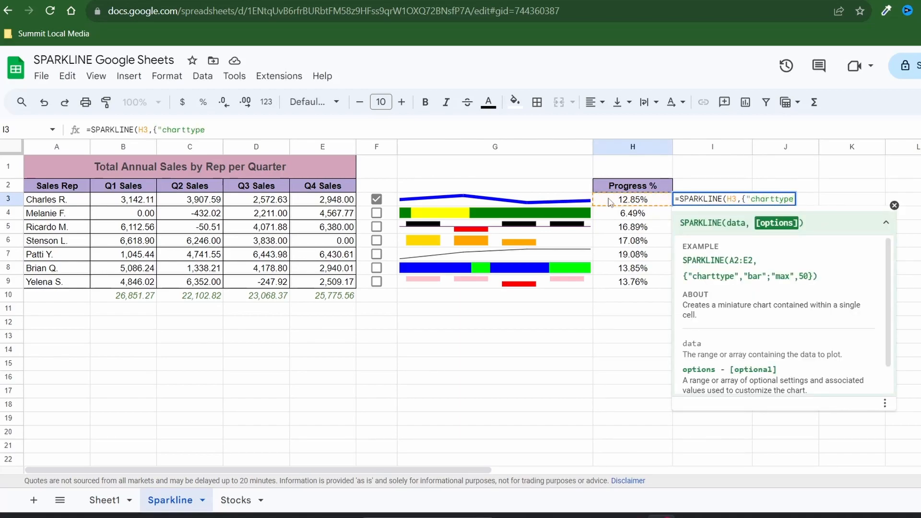
type(",\"bar")
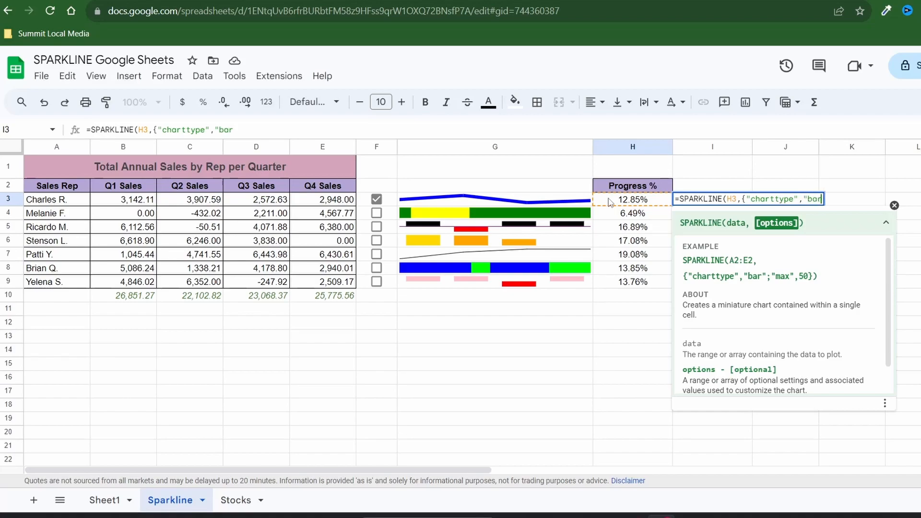
type("\"")
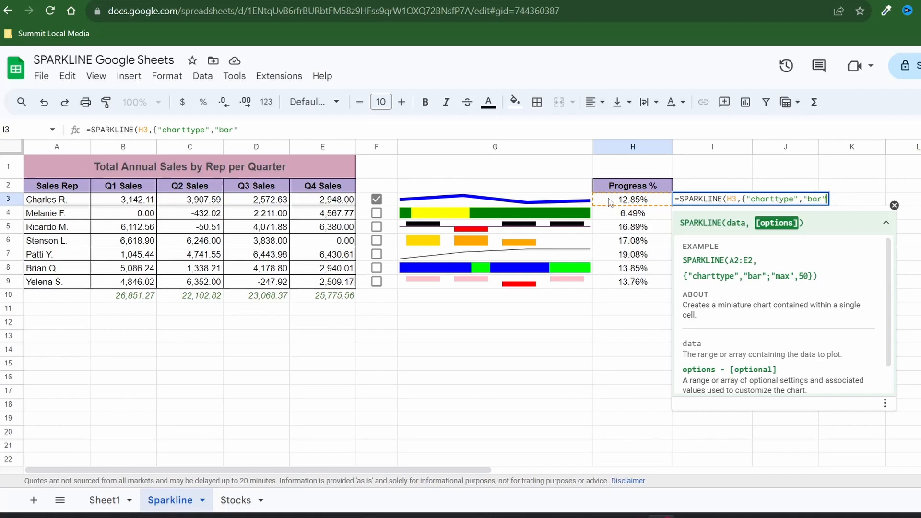
type(";")
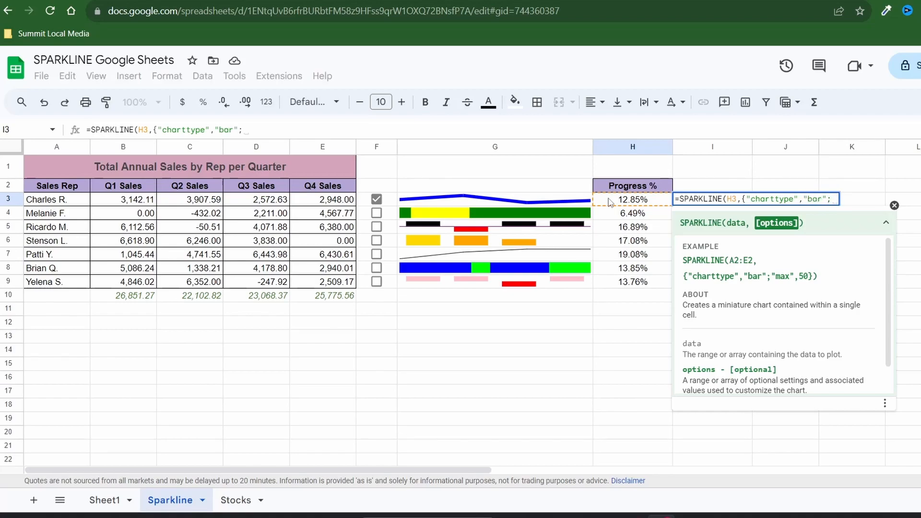
type("\"max\"")
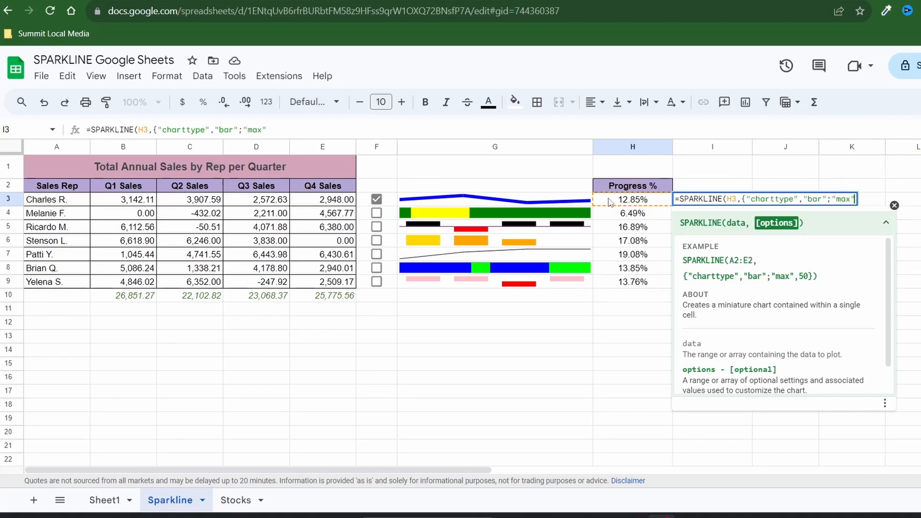
type(",1;")
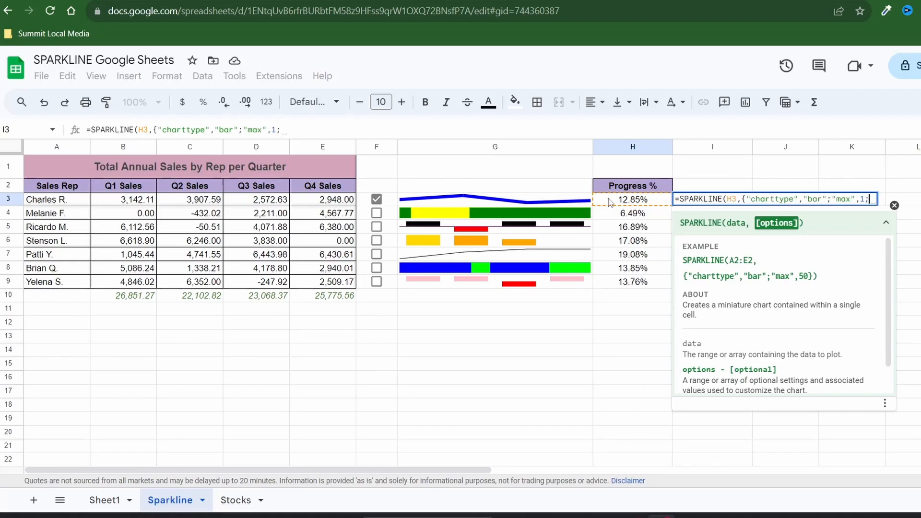
type("\"min\"")
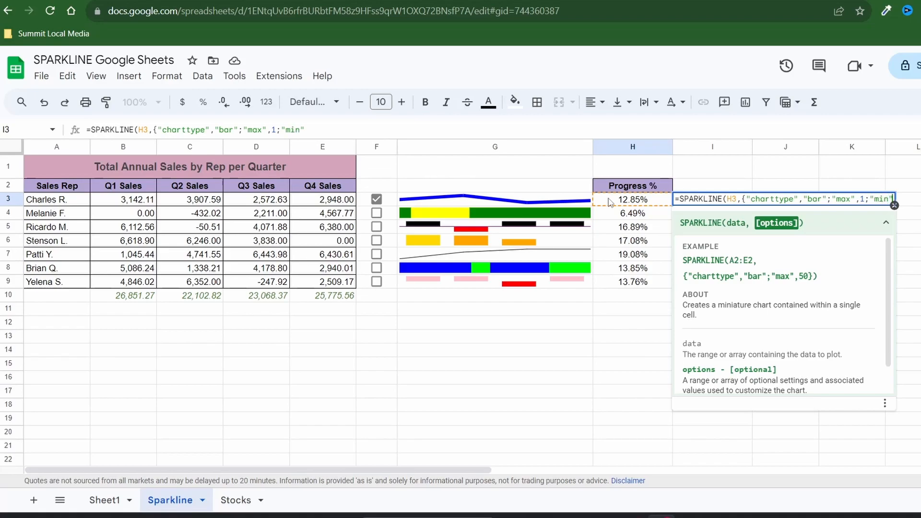
type(",0})")
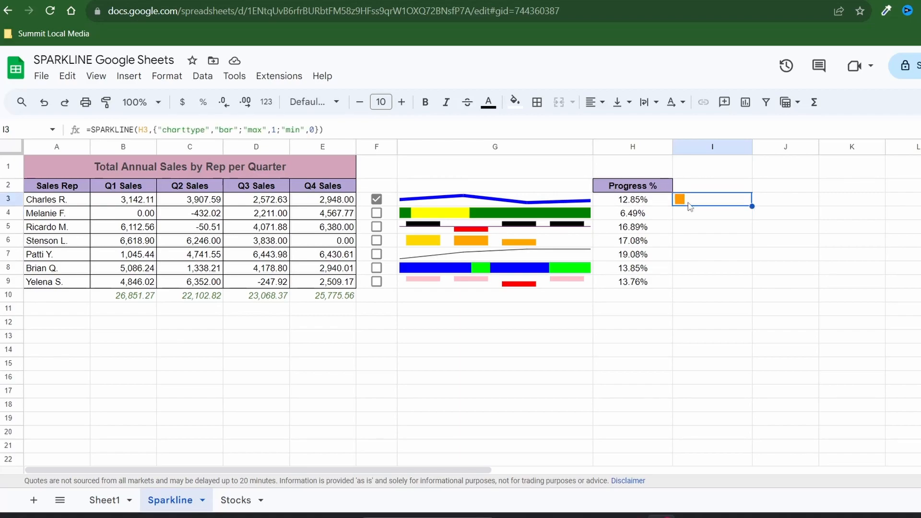
Set the I3 bar's max to 0.3 with color1 blue, then fill it down to I9.
double_click(711, 199)
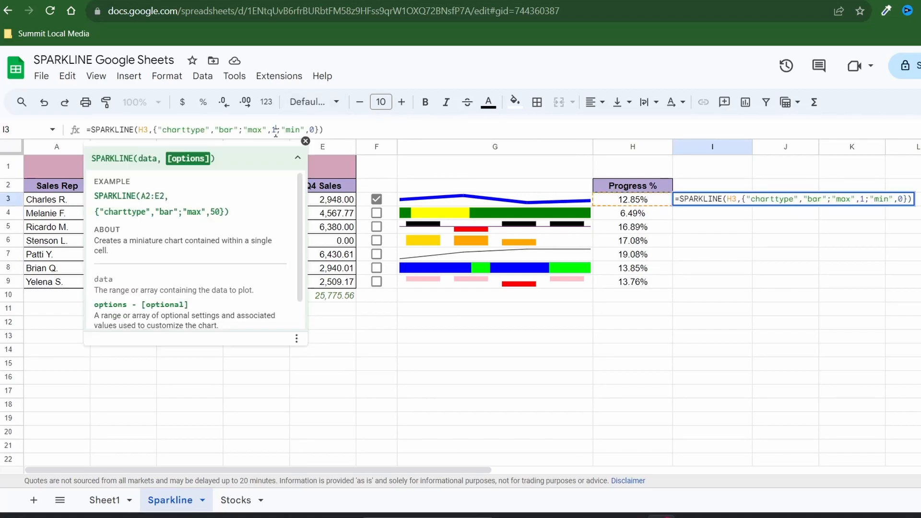
type("0.3")
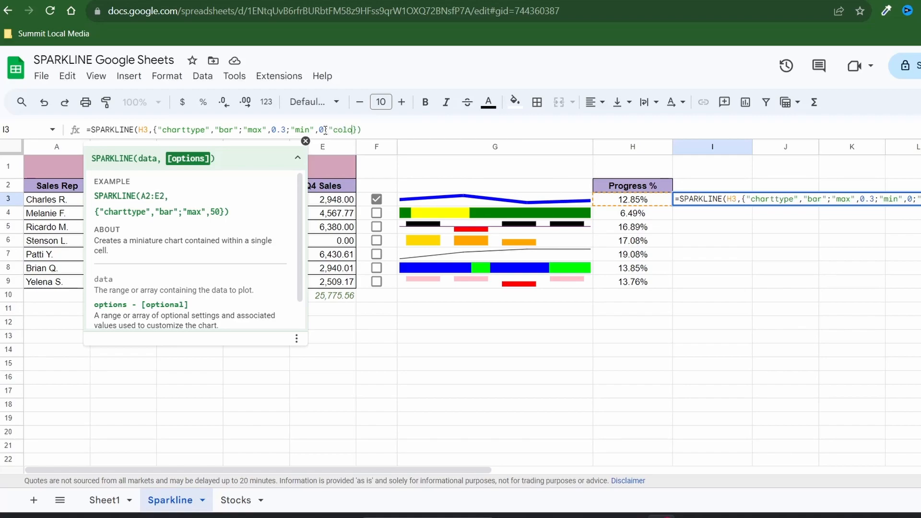
type("color1\",\"blue\"")
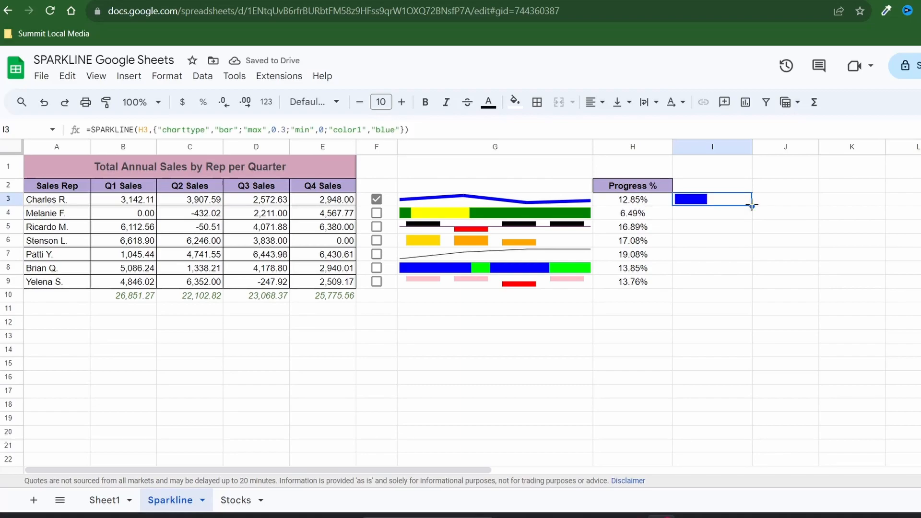
left_click_drag(711, 199, 712, 281)
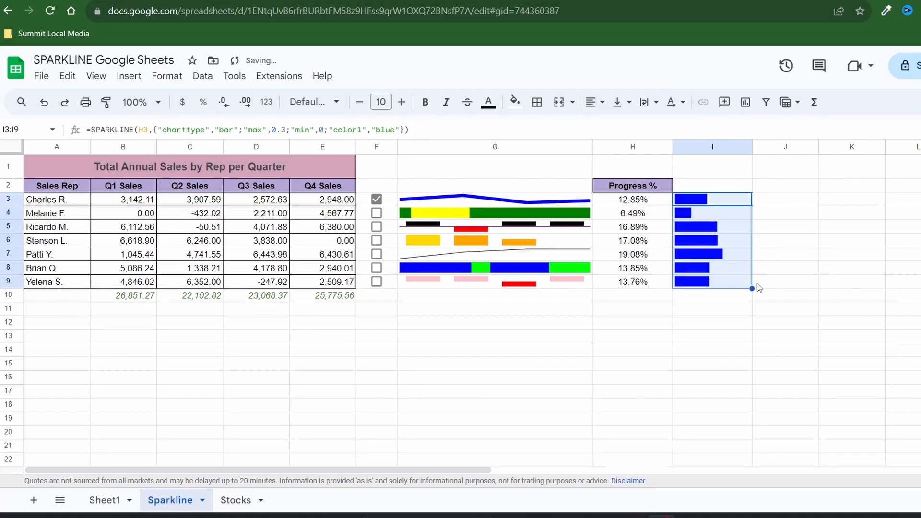
left_click(712, 308)
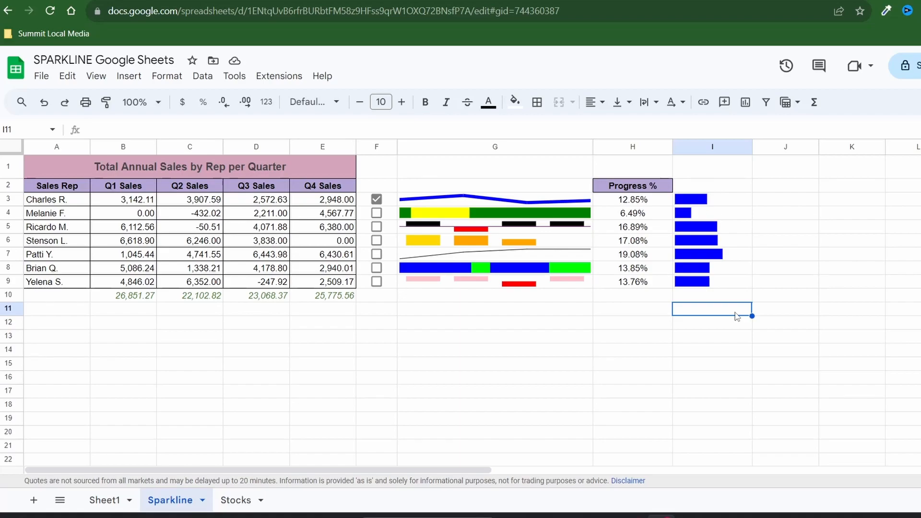
left_click(235, 500)
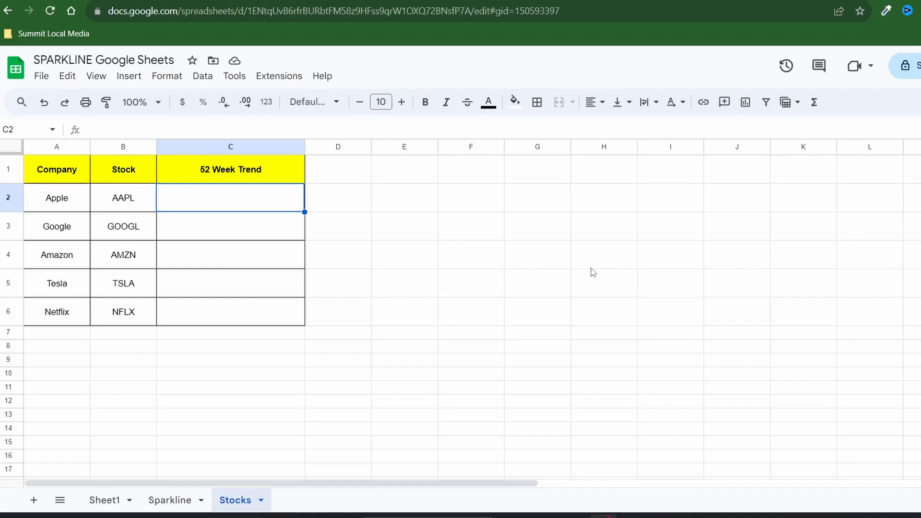
Start C2's formula as =SPARKLINE(GOOGLEFINANCE( for Apple's ticker in B2.
type("=SPA")
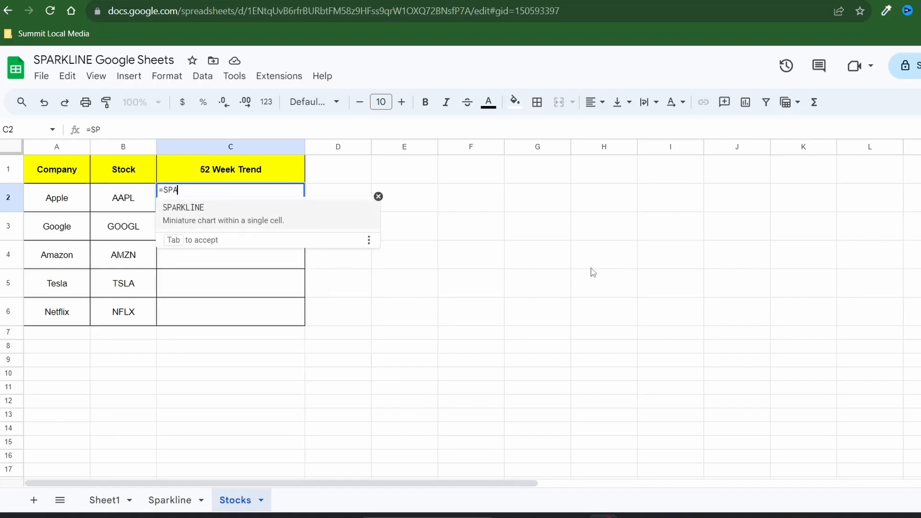
type("RKLINE")
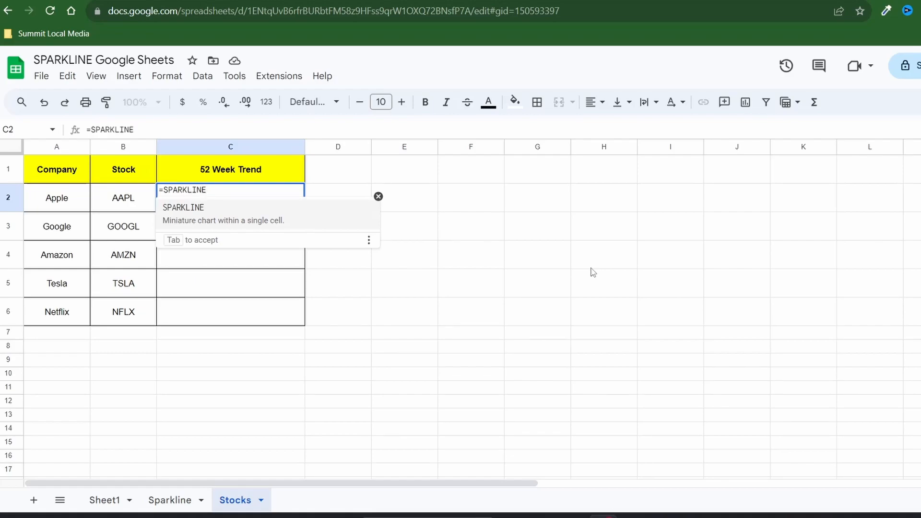
type("(G")
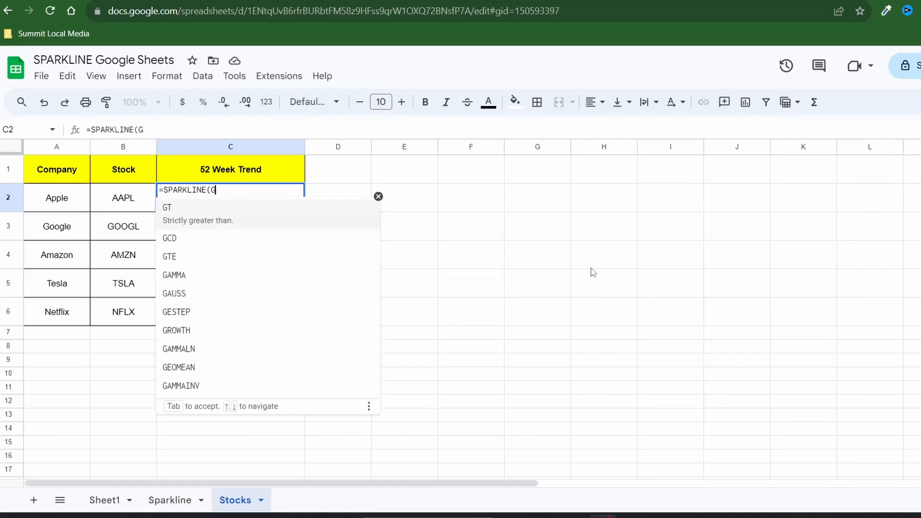
type("OOGLEFINA")
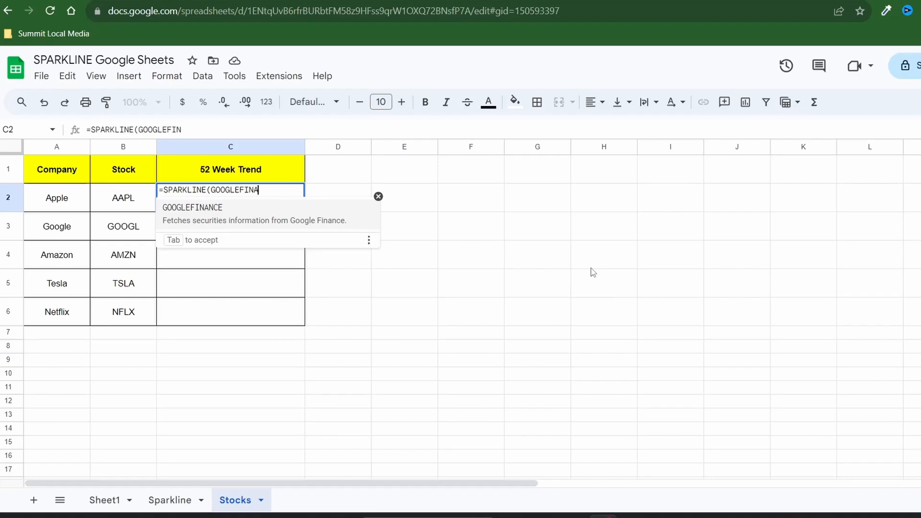
type("ANCE")
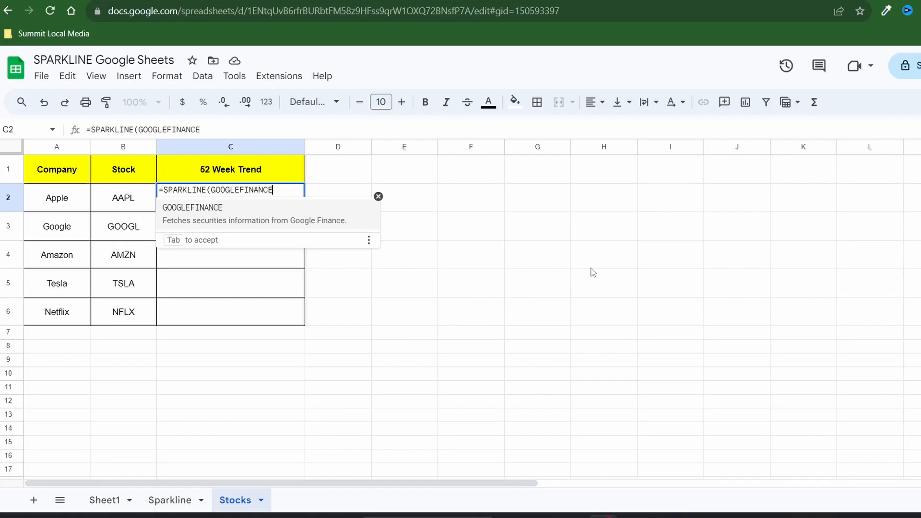
key("Tab")
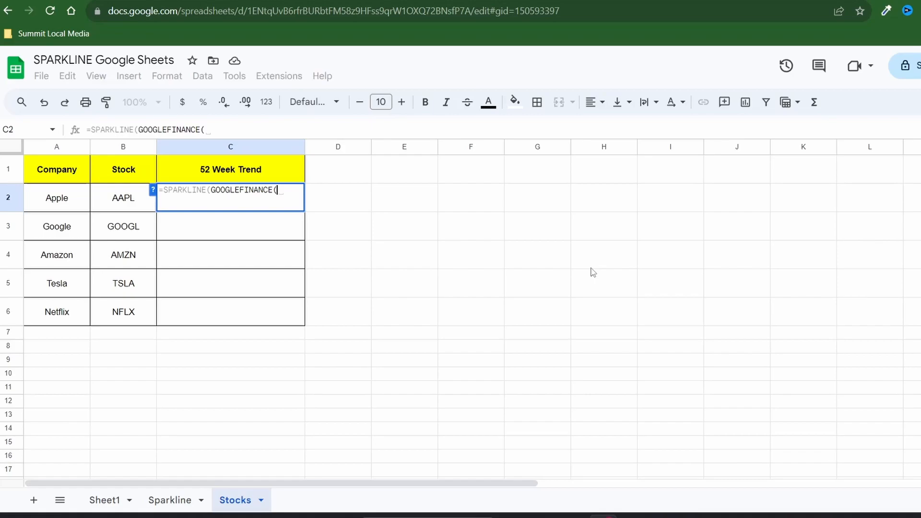
mouse_move(149, 206)
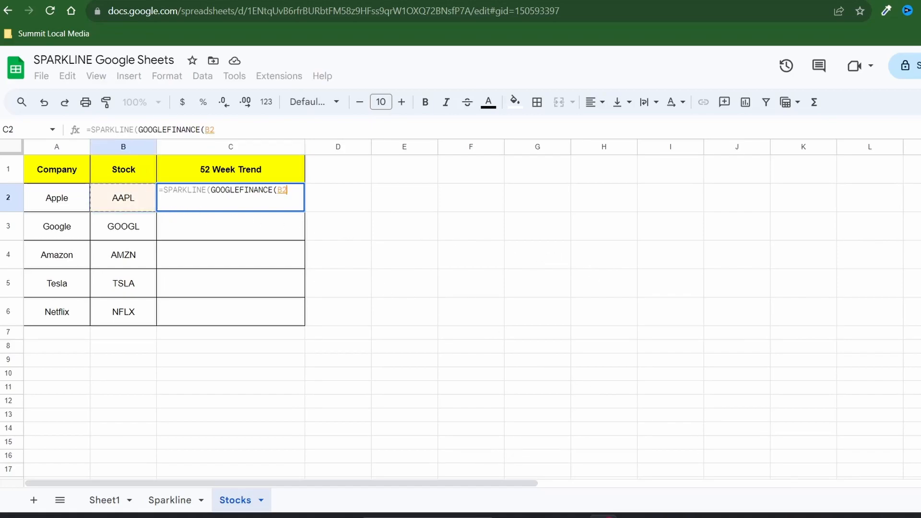
Add the "price" attribute and a TODAY()-365 start date to C2's GOOGLEFINANCE call.
type(",")
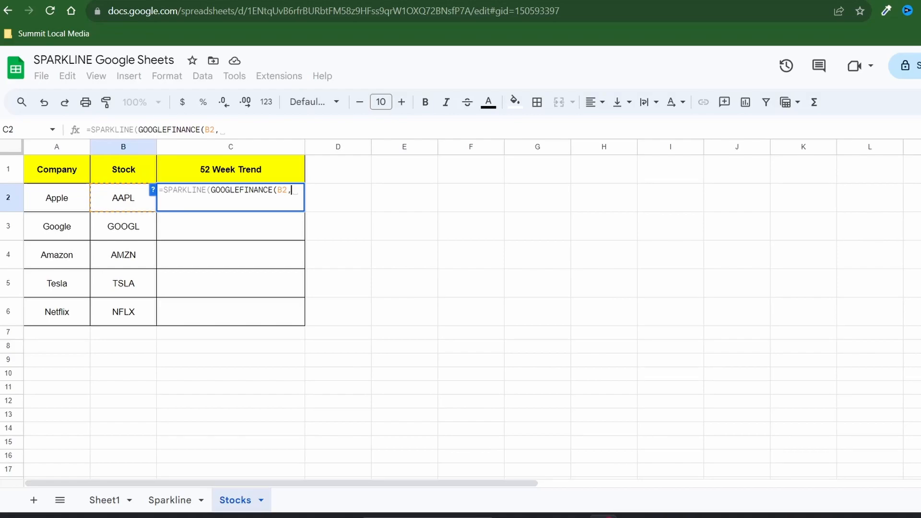
type("\"price")
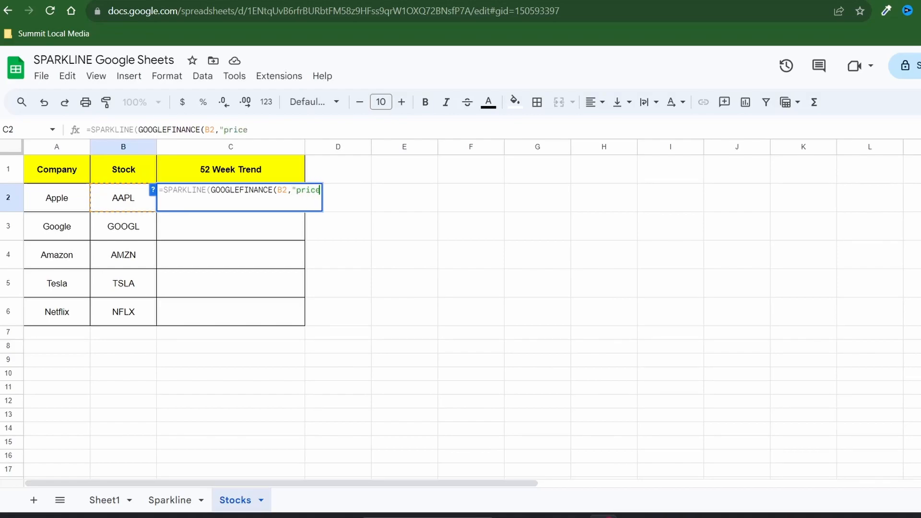
type("\"")
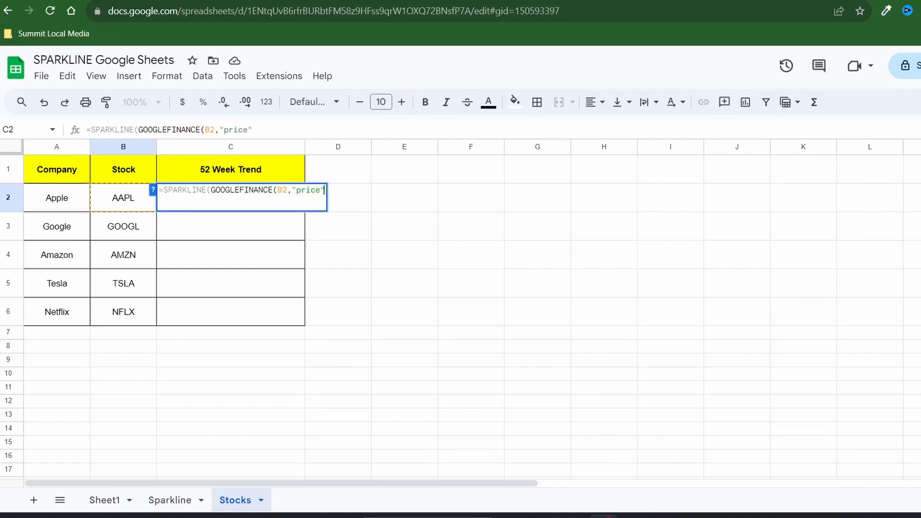
type(",")
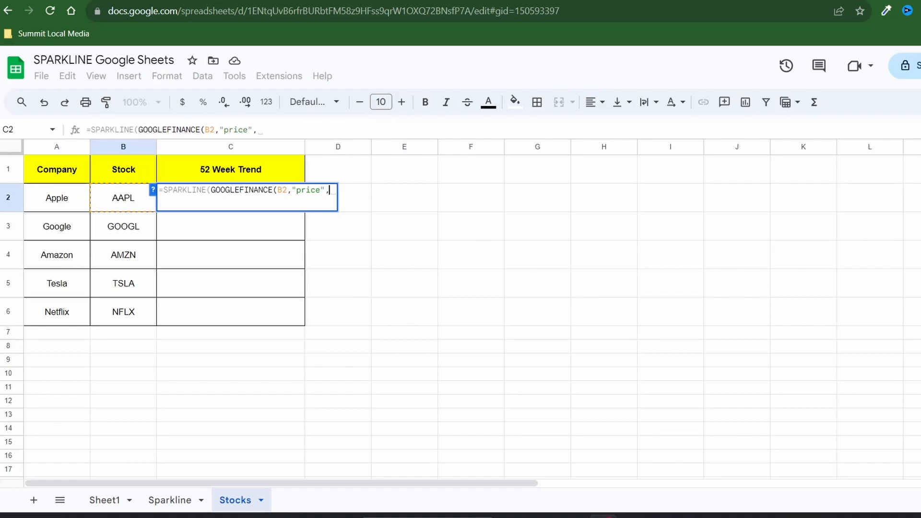
type("TODAY(")
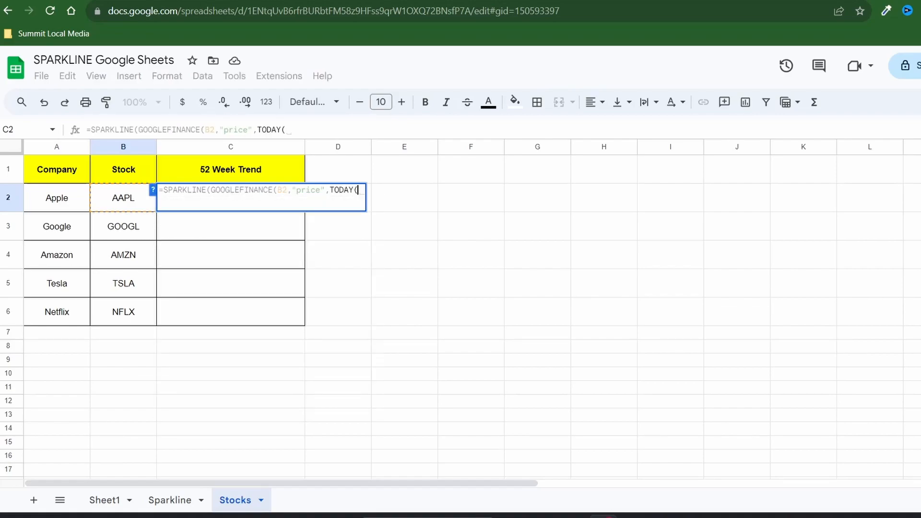
type(")-")
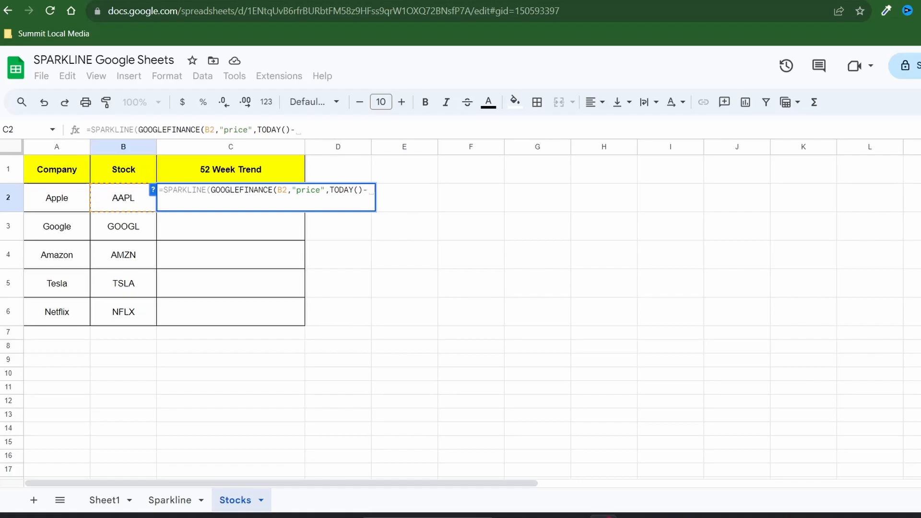
type("365")
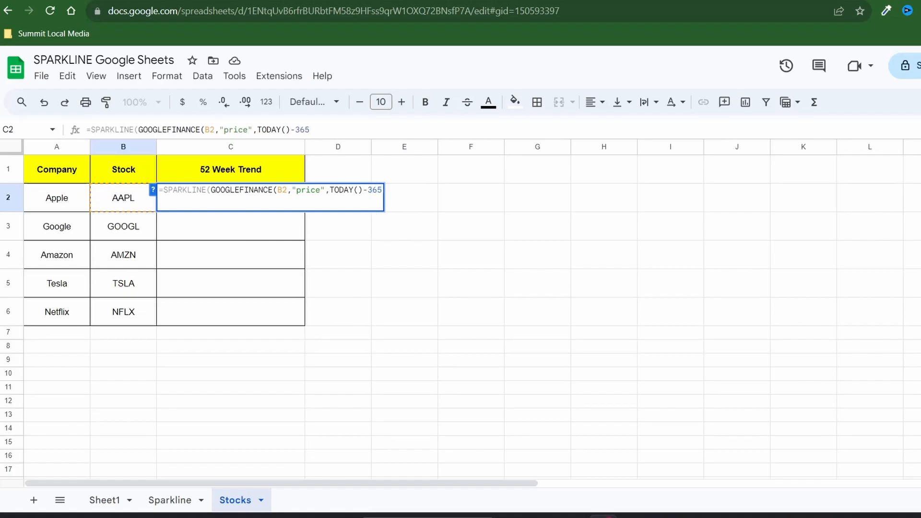
Set the end date to TODAY() and the "weekly" interval, closing GOOGLEFINANCE.
type(",")
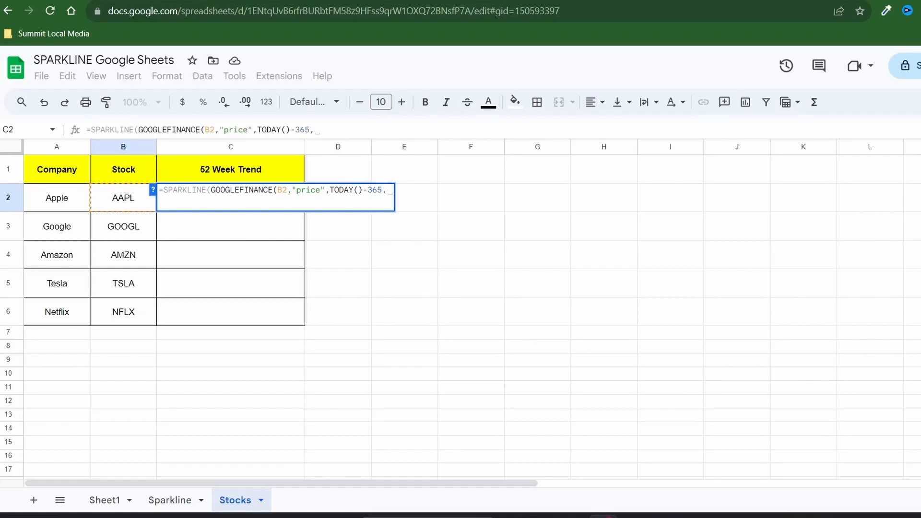
type("TODAY()")
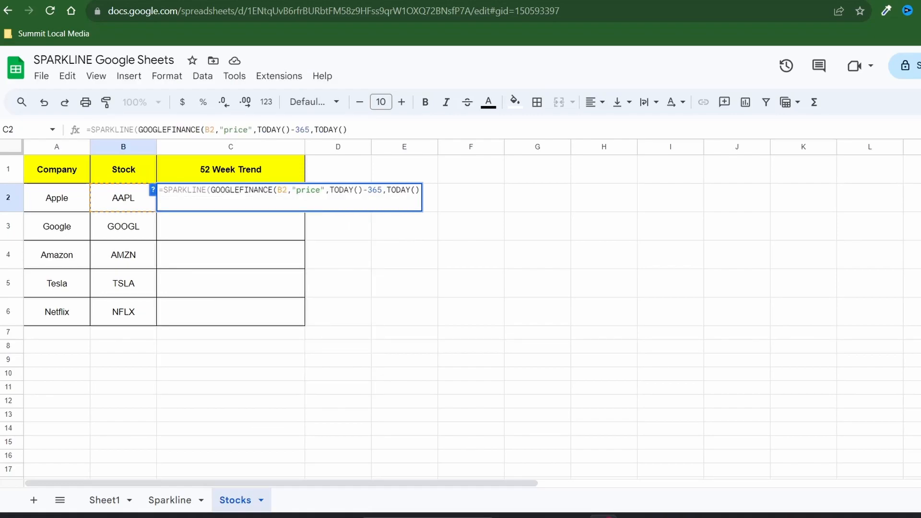
type(",")
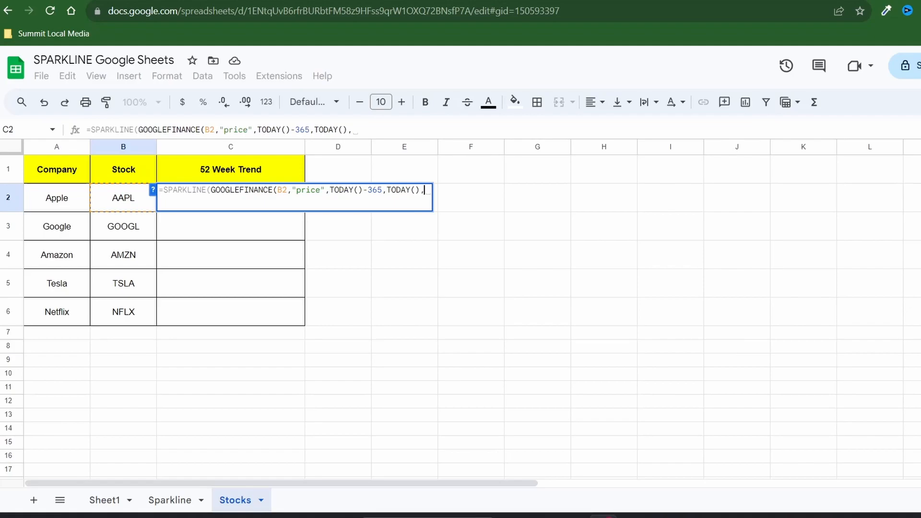
type("\"wee")
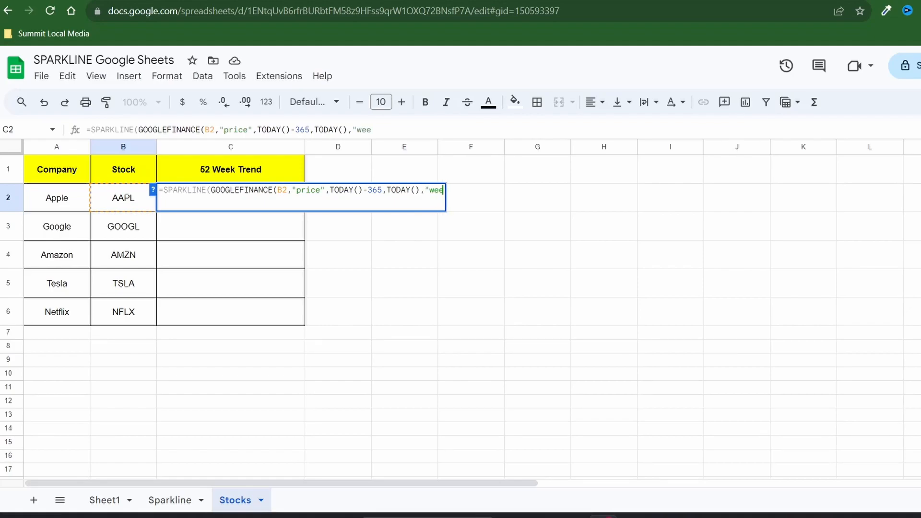
type("kly\"")
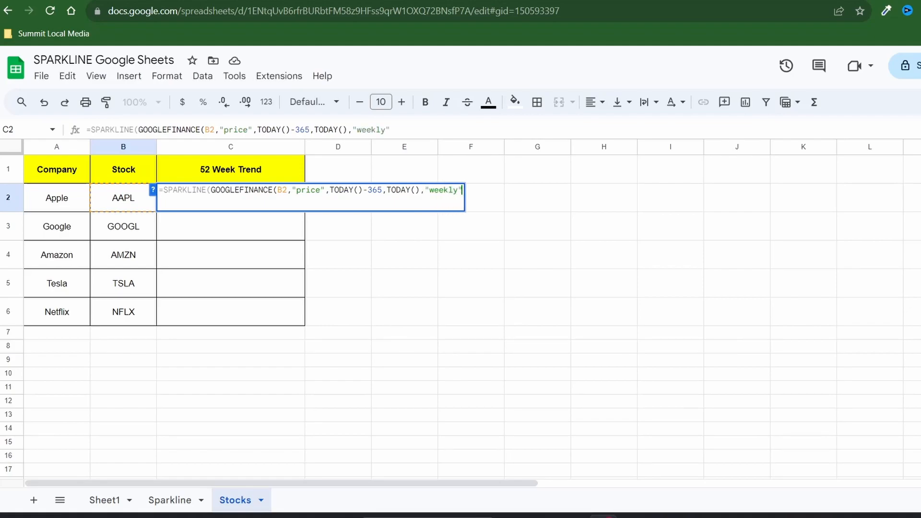
type(")")
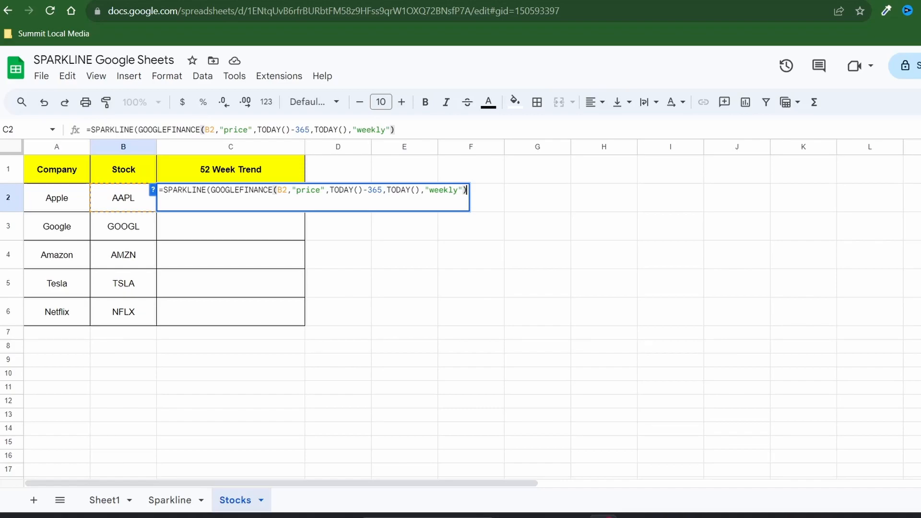
type(",")
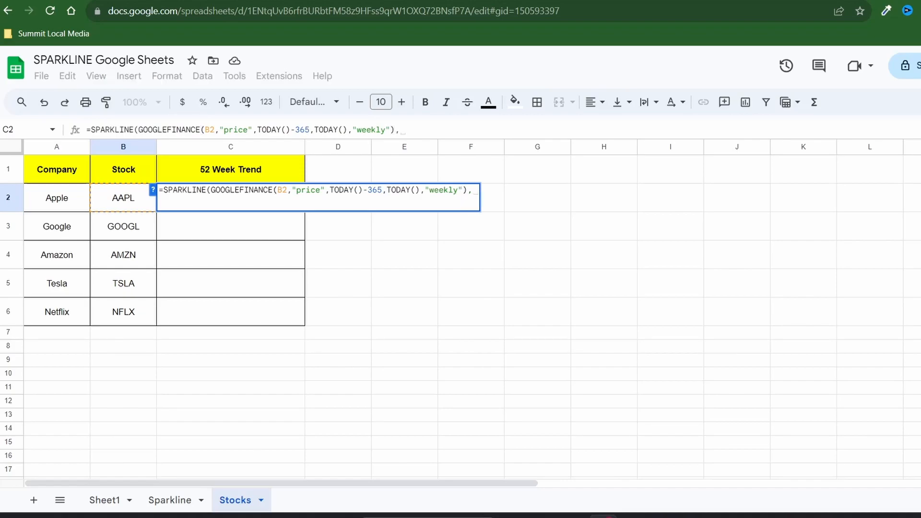
Type the options {"charttype","line";"color","blue" into C2's sparkline, starting a line-width option.
type("{")
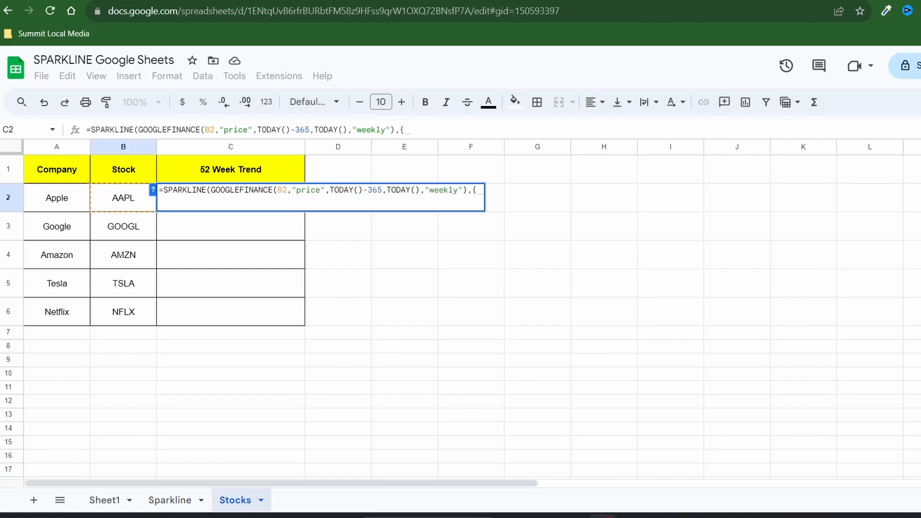
type("\"")
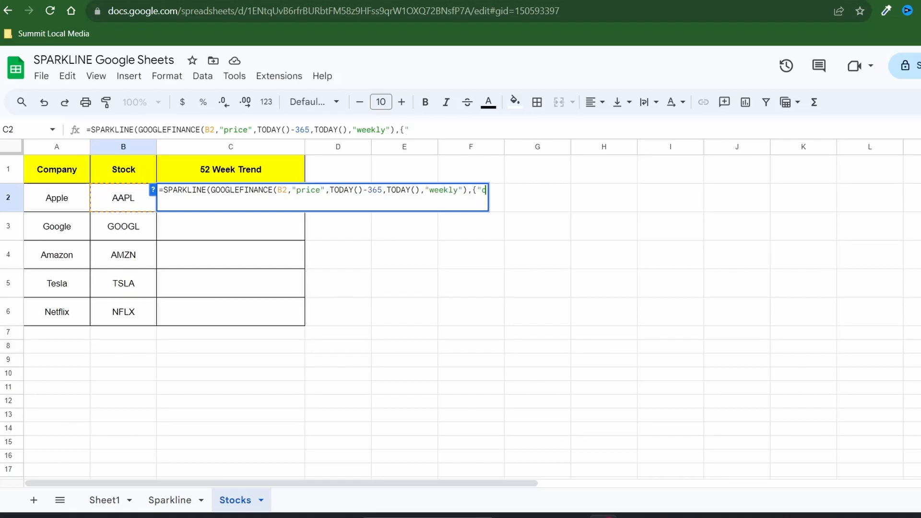
type("charttype\",\"")
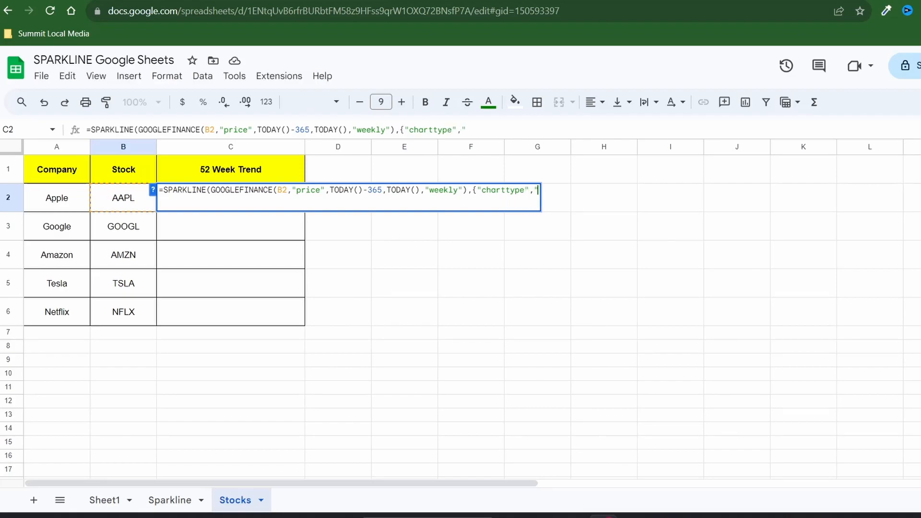
type("line\";\"color\",\"blue\"")
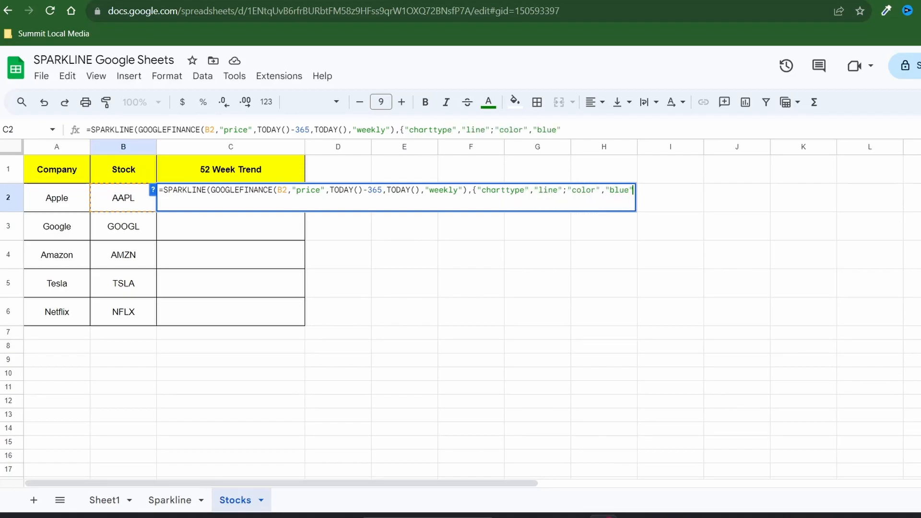
type(";\"li")
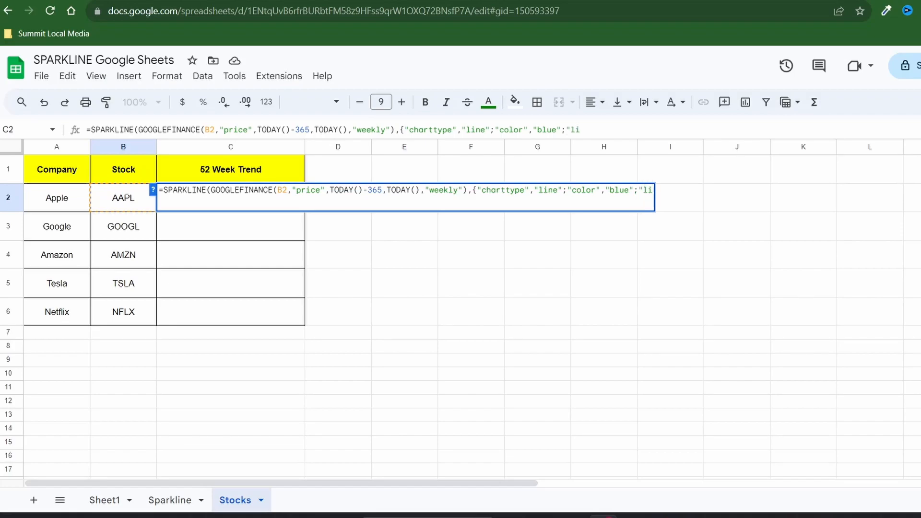